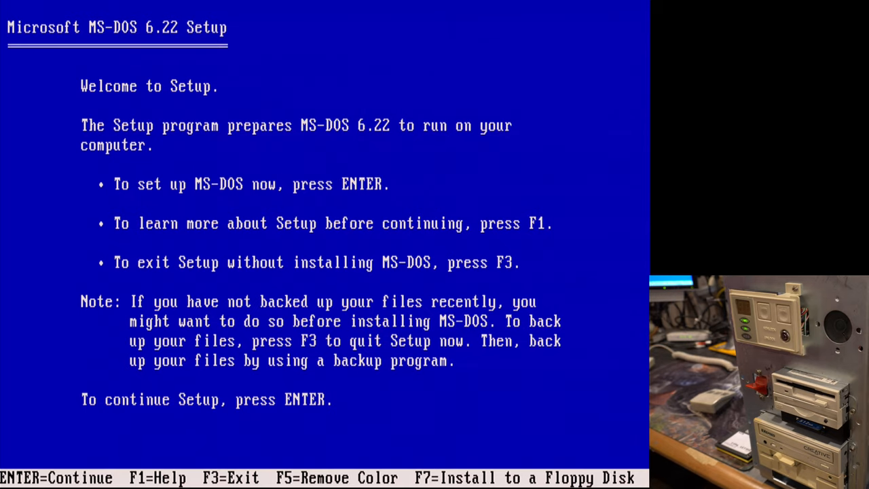
- Quit MS-DOS 6.22 Setup without installing, confirming in the Exiting Setup dialog
{"action": "key", "text": "f3"}
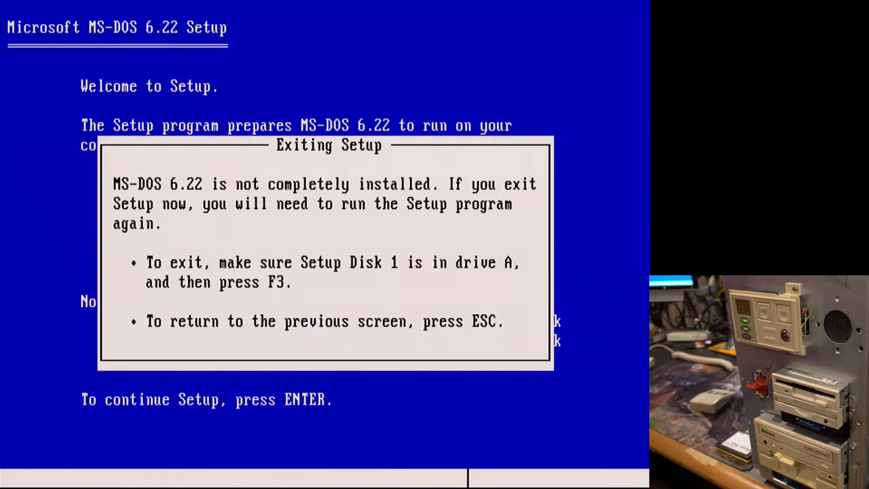
{"action": "key", "text": "f3"}
{"action": "type", "text": "diskpo"}
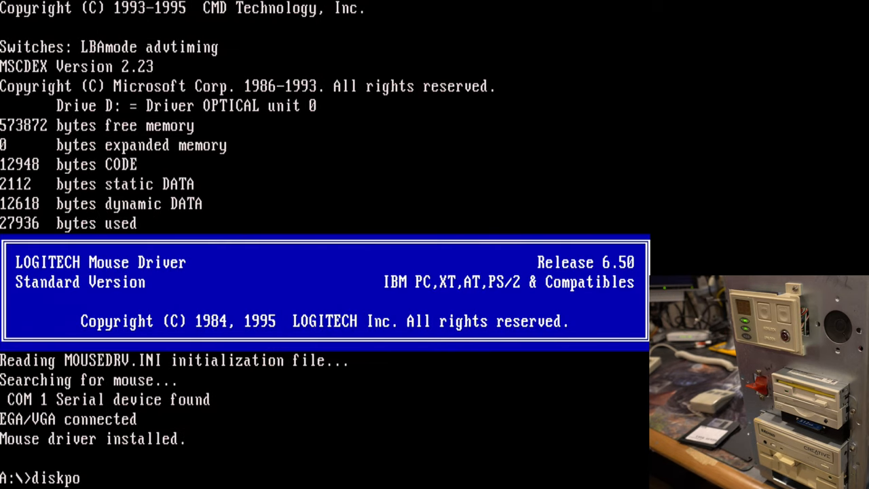
- Fix the mistyped command and run diskprep from the A:\> prompt
{"action": "key", "text": "backspace"}
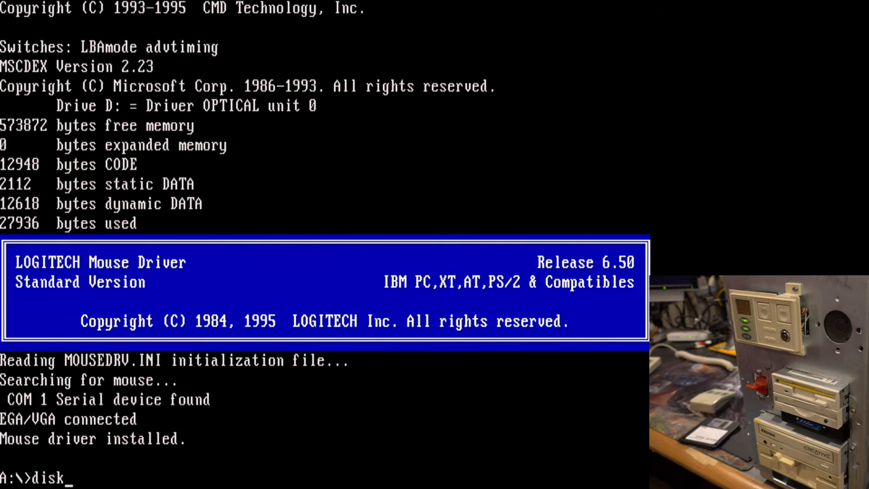
{"action": "type", "text": "prep"}
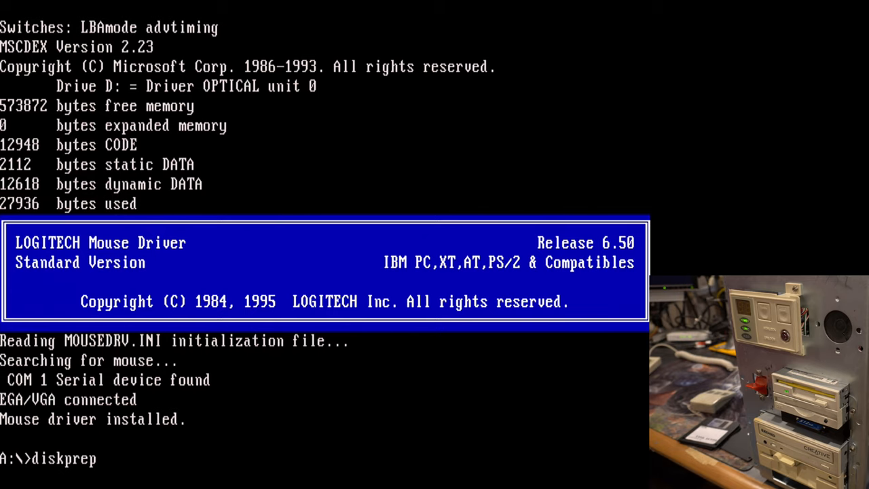
{"action": "key", "text": "Return"}
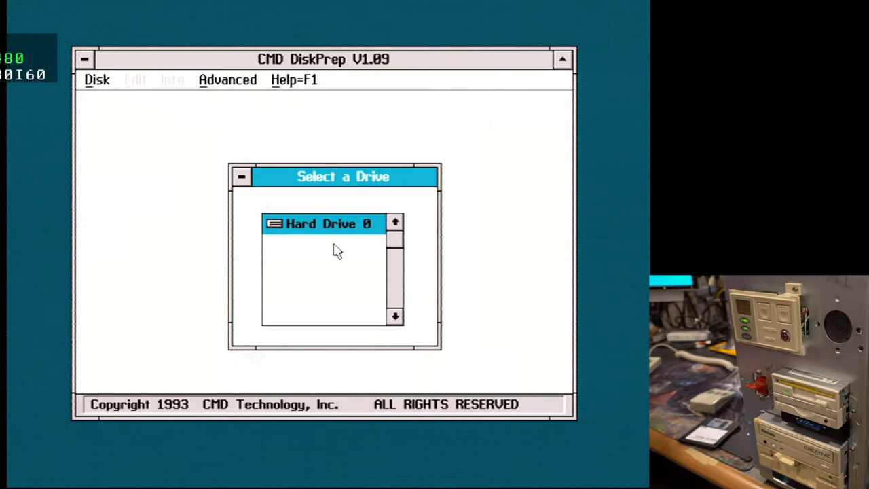
- Install a standard boot loader on Hard Drive 0 from DiskPrep's Advanced options
{"action": "double_click", "coordinate": [326, 224]}
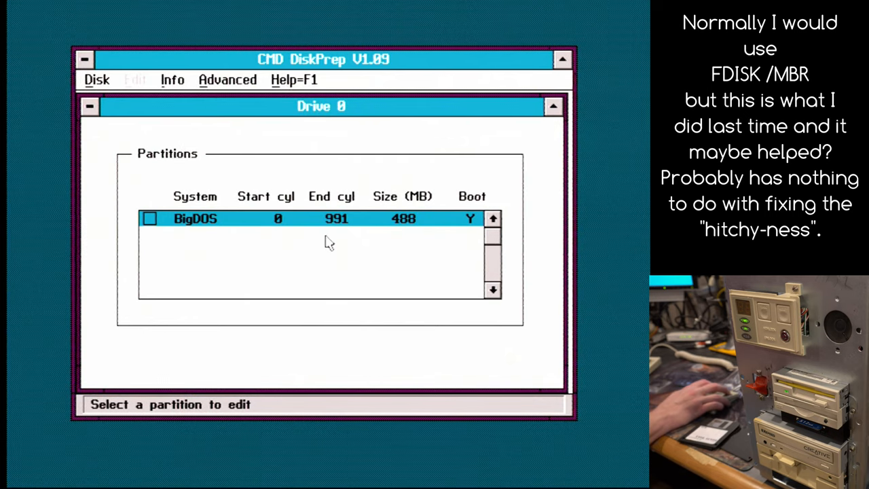
{"action": "left_click", "coordinate": [228, 79]}
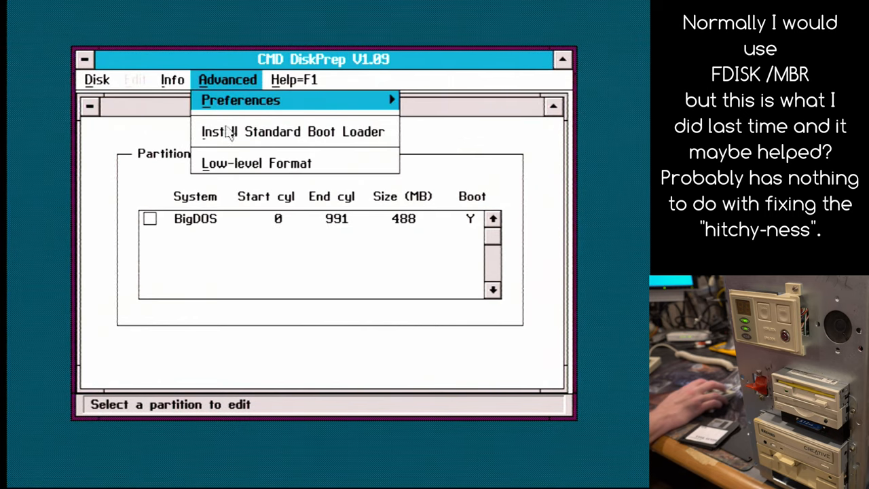
{"action": "mouse_move", "coordinate": [234, 136]}
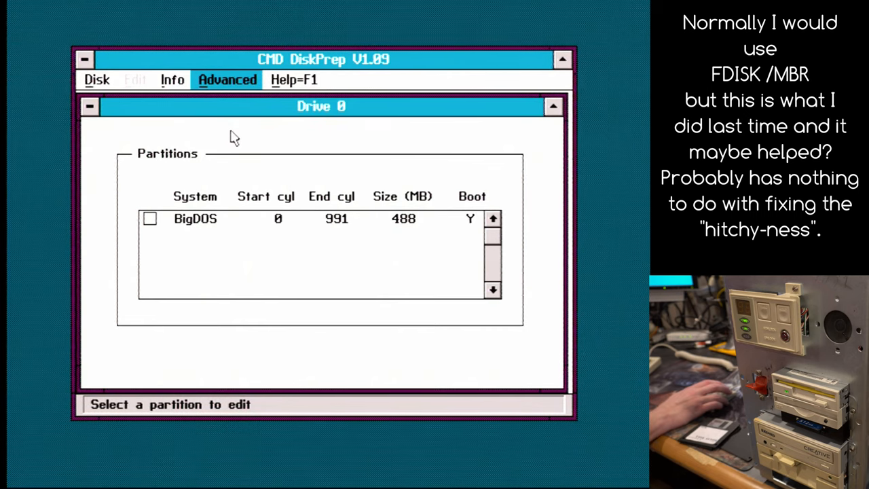
{"action": "left_click", "coordinate": [227, 80]}
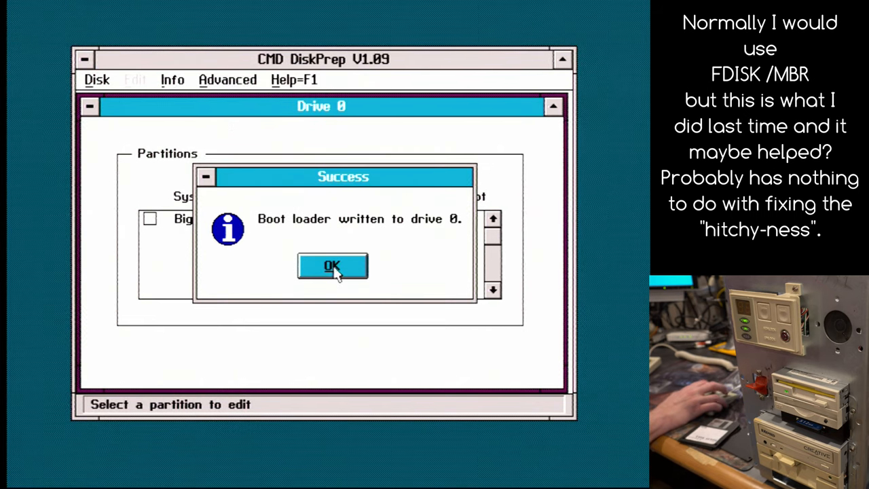
{"action": "left_click", "coordinate": [332, 266]}
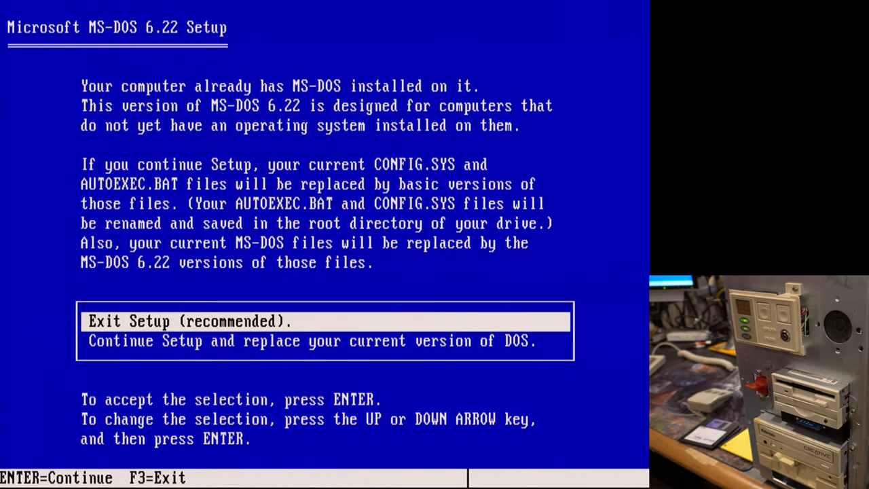
- Choose Exit Setup to keep the existing MS-DOS and boot from drive C
{"action": "key", "text": "down"}
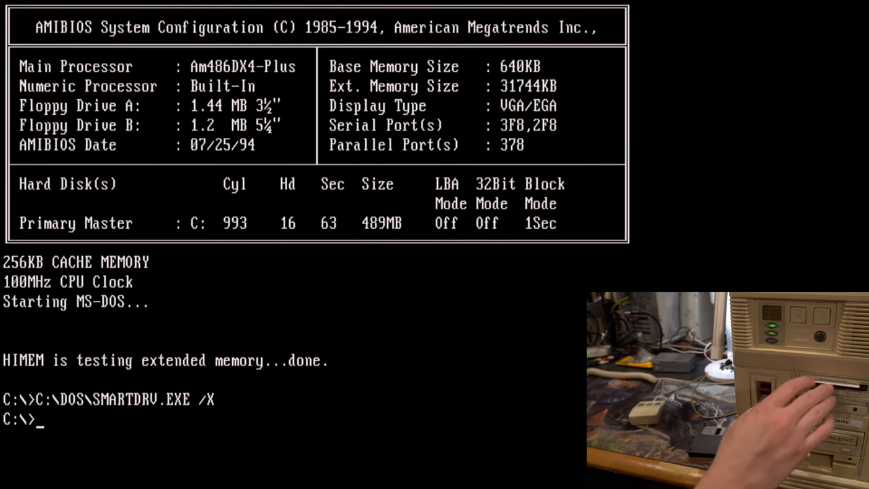
- Switch to drive A: and launch the QuickIDE install program
{"action": "type", "text": "a"}
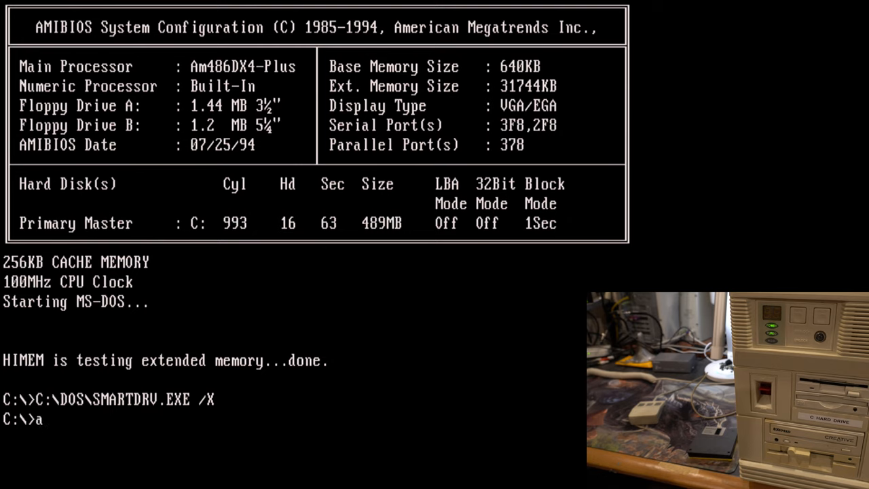
{"action": "type", "text": ":"}
{"action": "type", "text": "dir"}
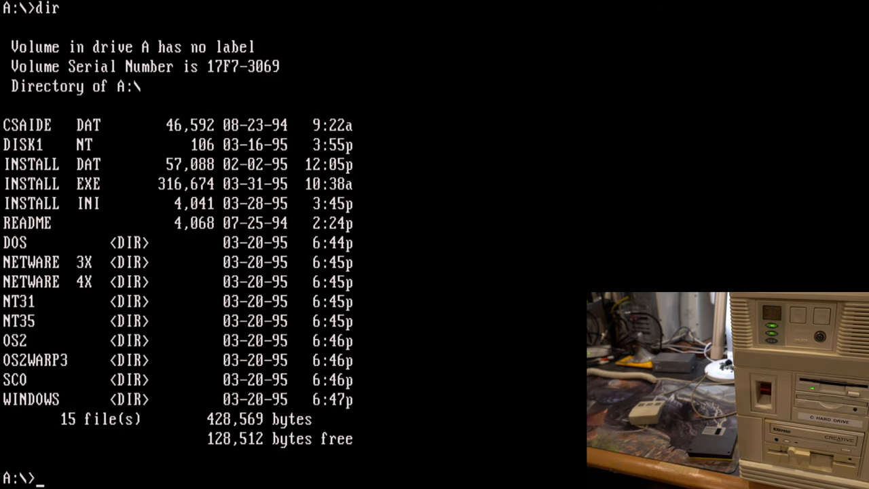
{"action": "type", "text": "insta"}
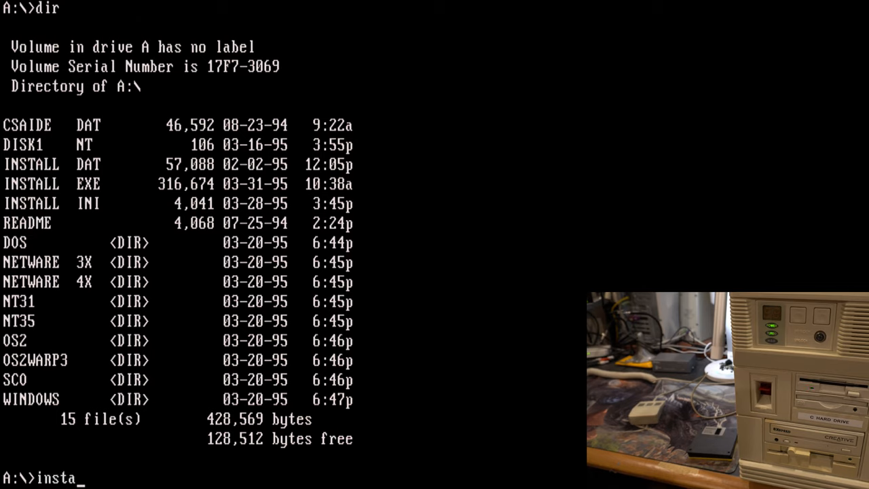
{"action": "type", "text": "ll"}
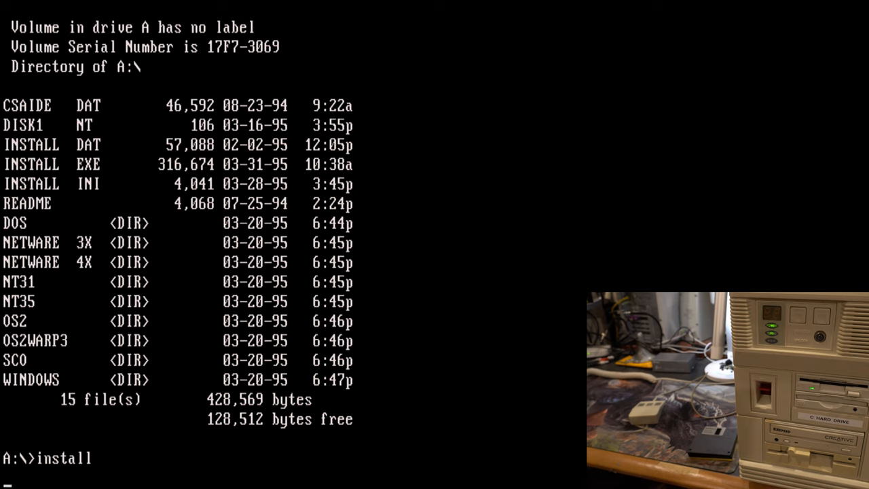
{"action": "key", "text": "Return"}
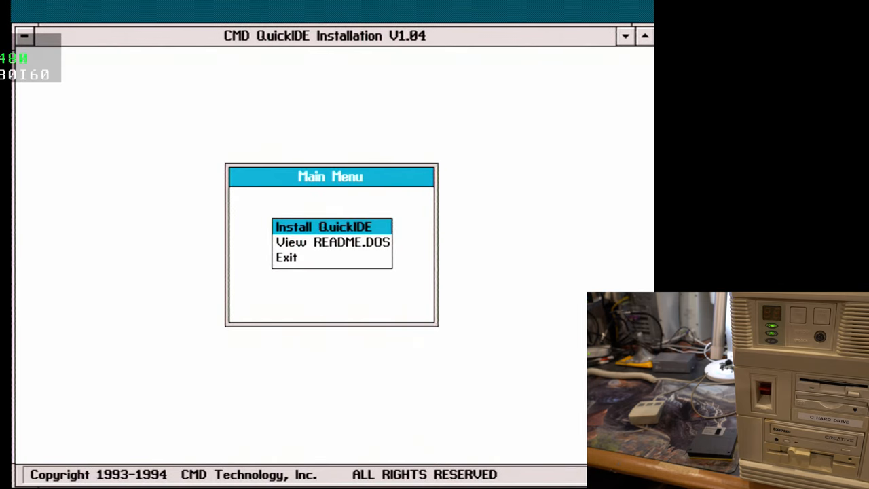
- Install the QuickIDE DOS drivers with LBA mode, Fast IDE timings and 33 MHz bus speed
{"action": "left_click", "coordinate": [323, 226]}
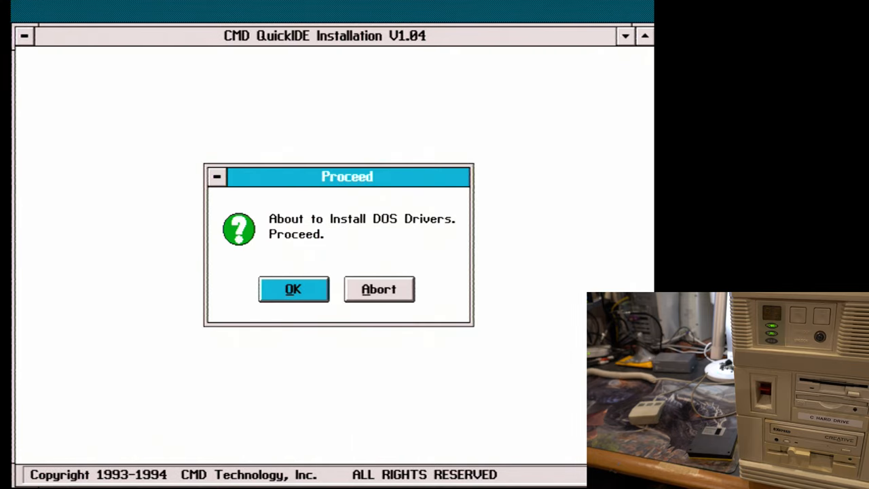
{"action": "left_click", "coordinate": [294, 288]}
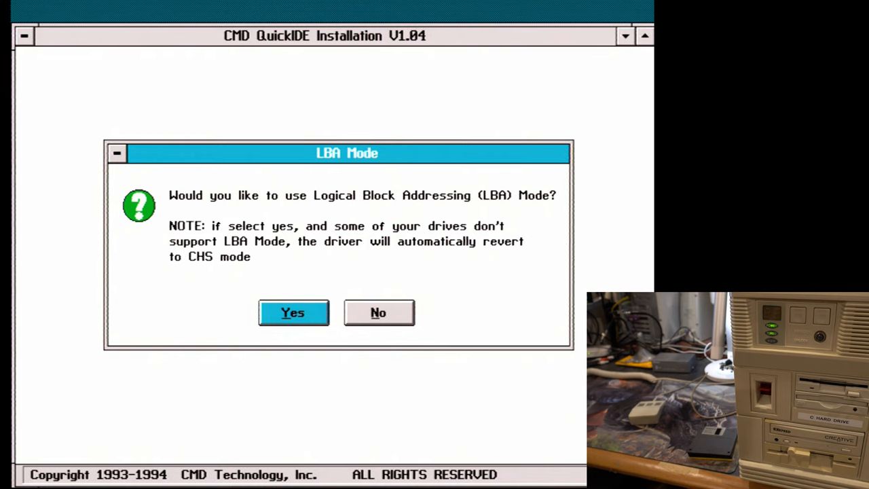
{"action": "left_click", "coordinate": [293, 313]}
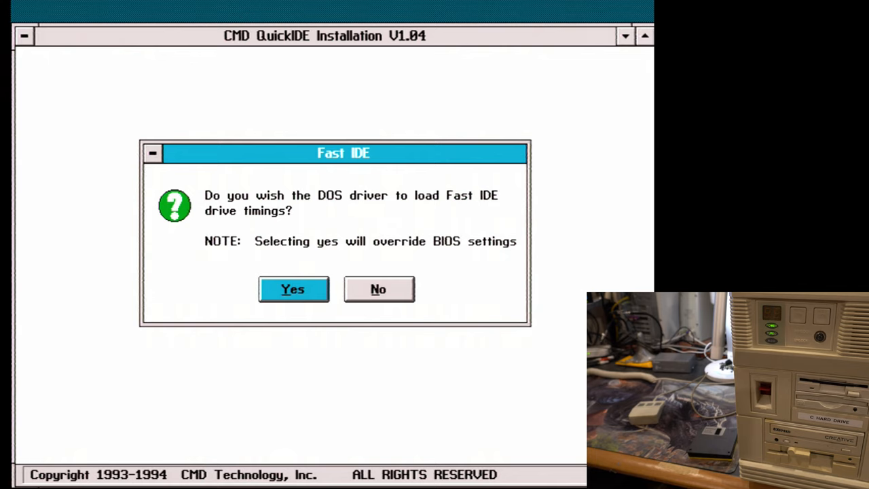
{"action": "left_click", "coordinate": [293, 289]}
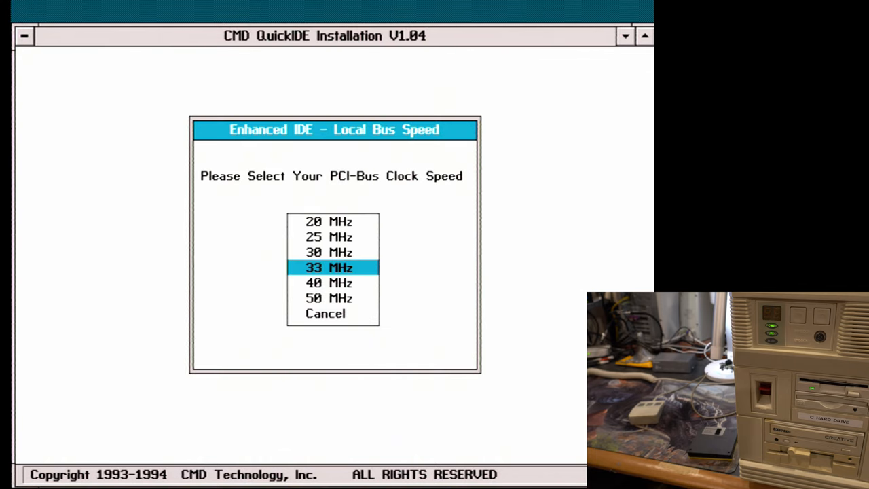
{"action": "left_click", "coordinate": [329, 267]}
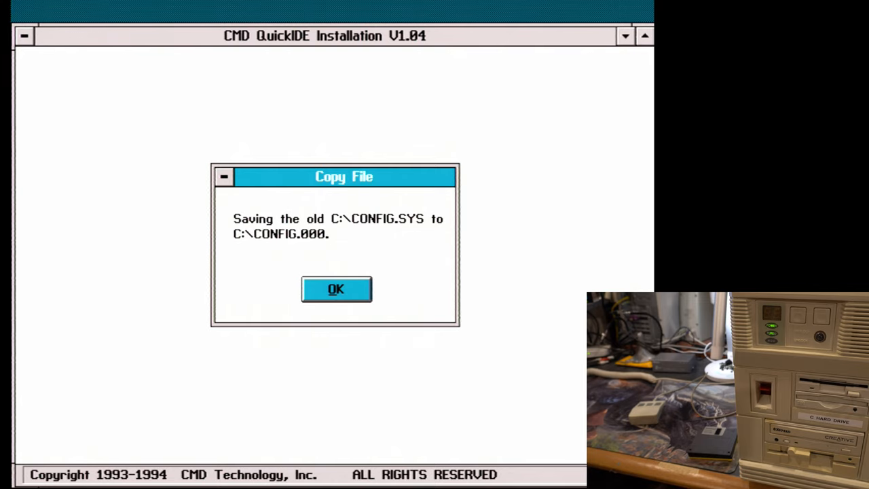
- Acknowledge the CONFIG.SYS and AUTOEXEC.BAT backups and success, declining Netware 3.1x server use
{"action": "left_click", "coordinate": [336, 288]}
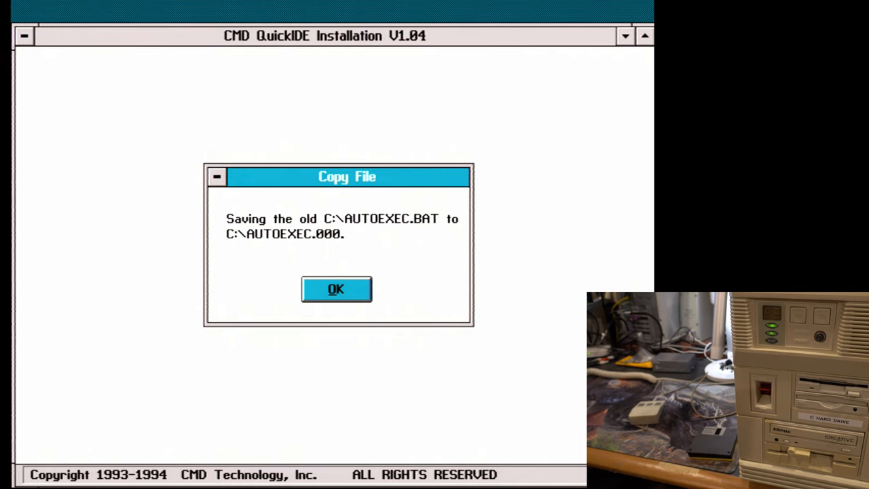
{"action": "left_click", "coordinate": [336, 289]}
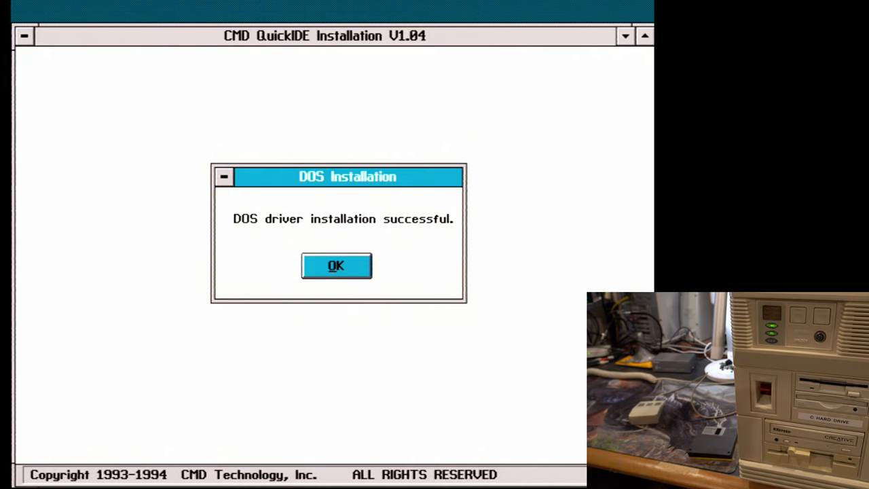
{"action": "left_click", "coordinate": [335, 265]}
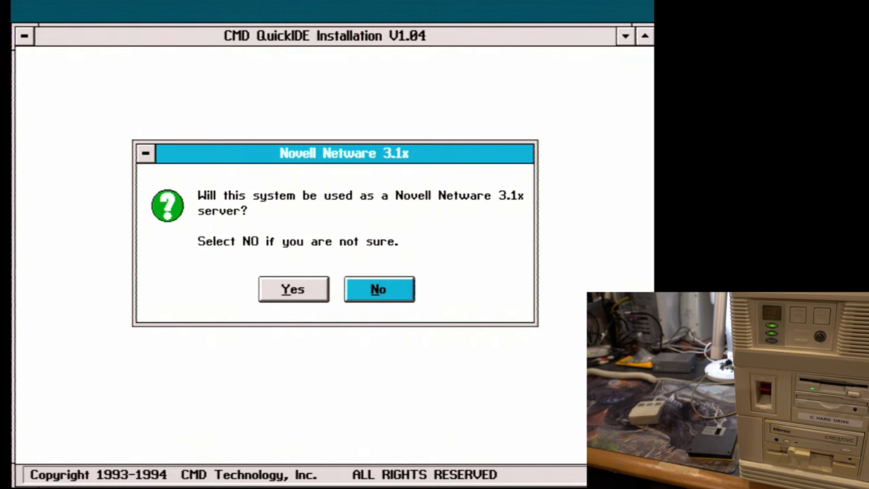
{"action": "left_click", "coordinate": [379, 289]}
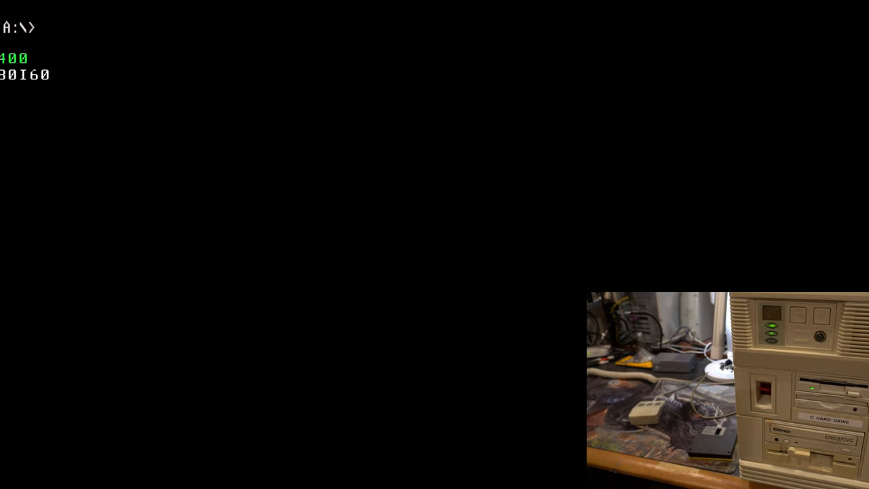
- Switch the prompt to drive C:
{"action": "type", "text": "c:"}
{"action": "type", "text": "cd games"}
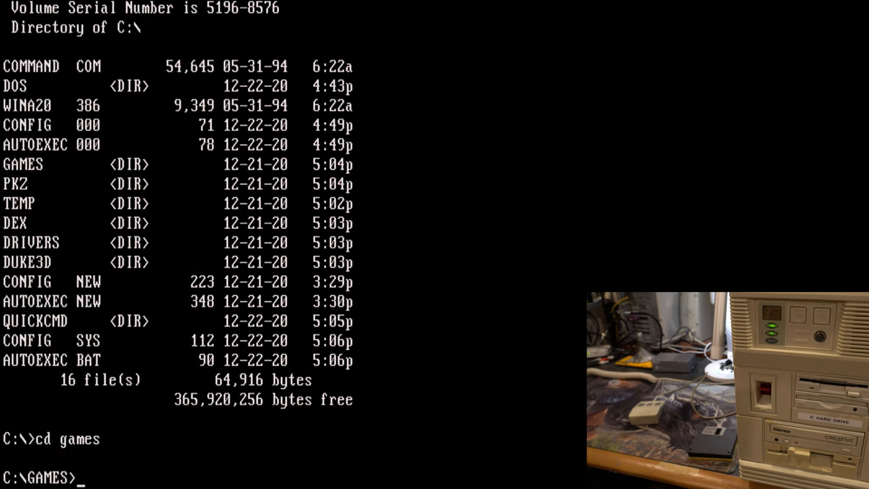
- List C:\ and change into the Sound Blaster 16 PNPCFG folder under C:\TEMP
{"action": "type", "text": "dir"}
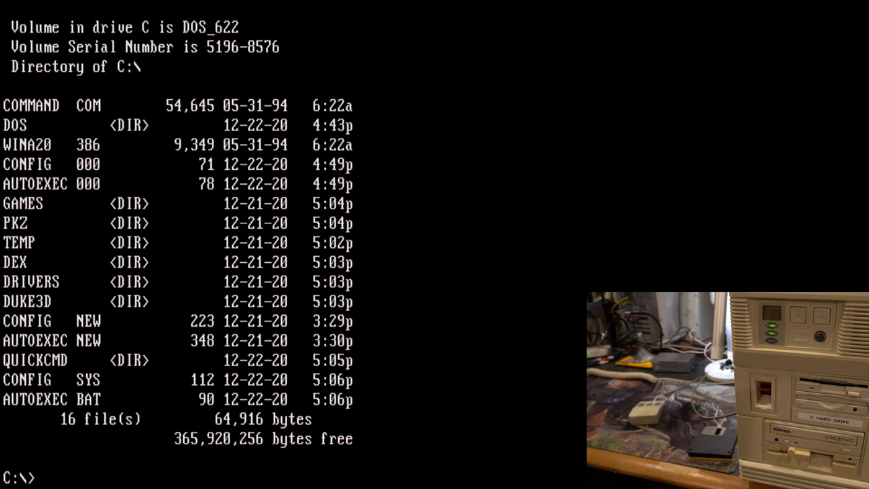
{"action": "type", "text": "cd t"}
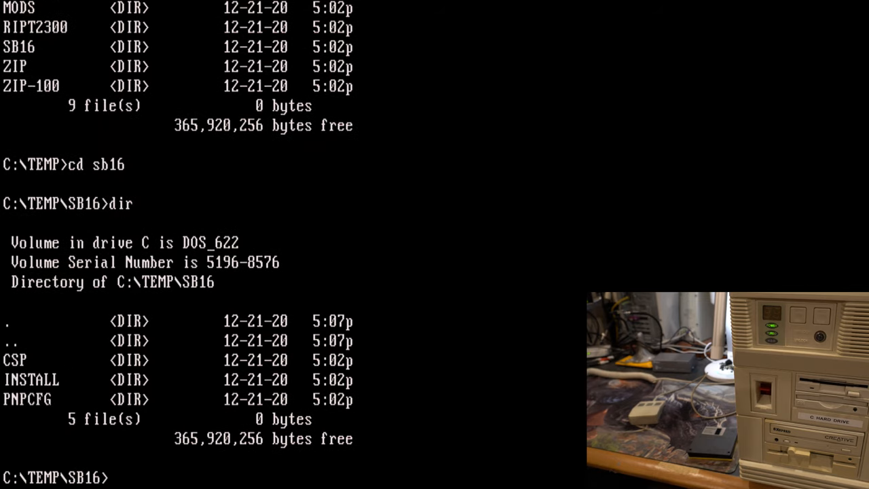
{"action": "type", "text": "cd"}
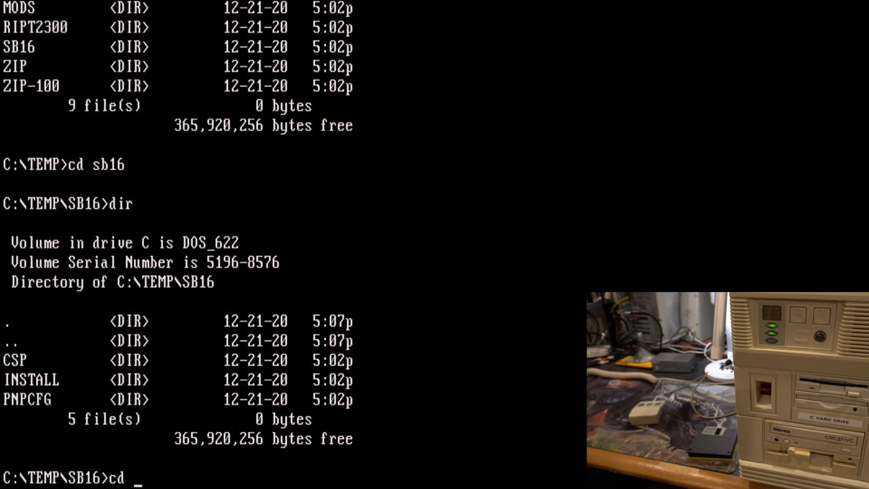
{"action": "type", "text": "pnpcfg"}
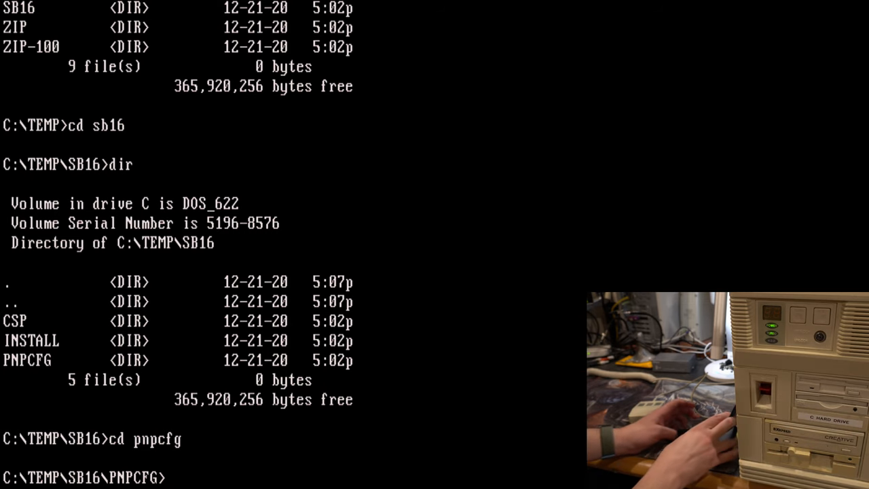
- List the 18 PNPCFG files and type install to run INSTALL.EXE
{"action": "type", "text": "dir"}
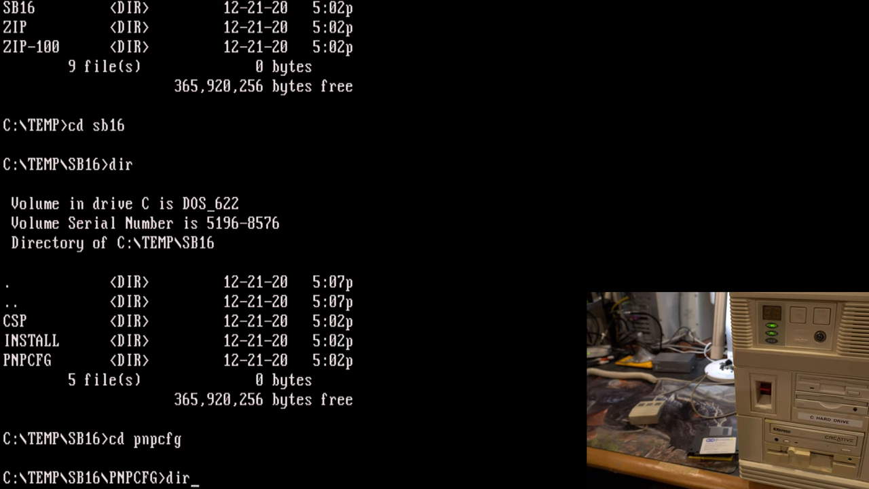
{"action": "key", "text": "Return"}
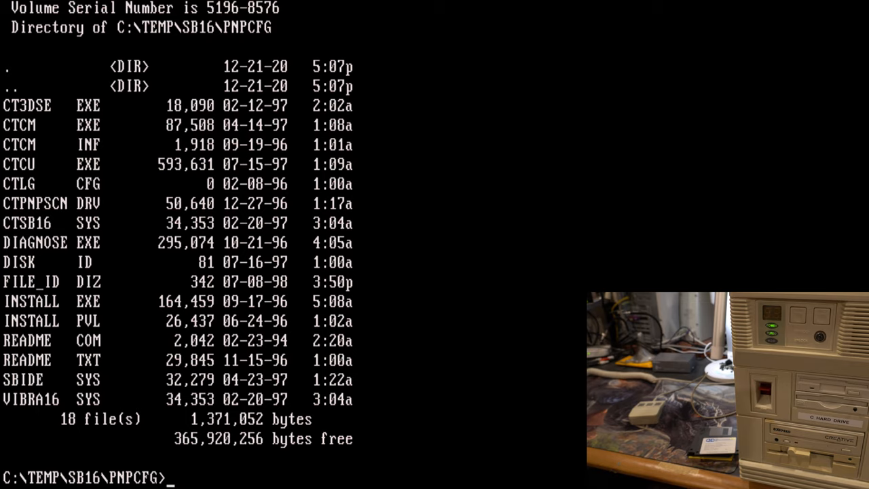
{"action": "type", "text": "install"}
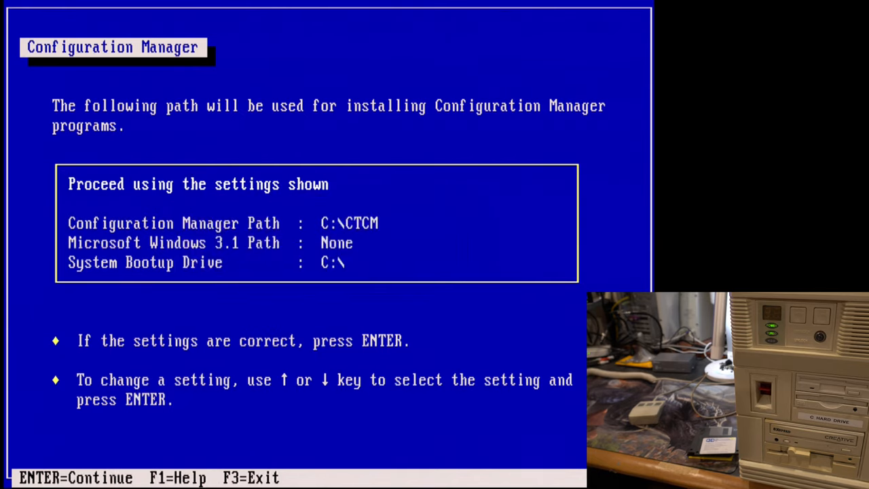
- Install Creative Configuration Manager to C:\CTCM, then reboot with F10
{"action": "key", "text": "Return"}
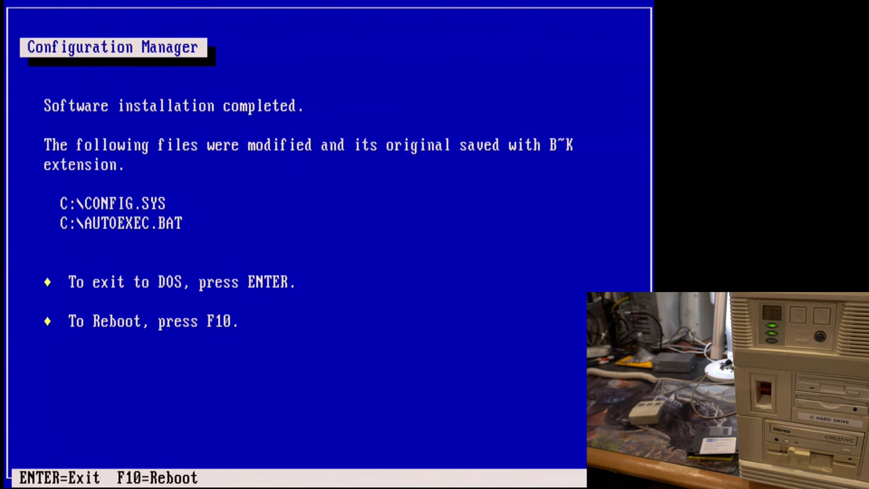
{"action": "key", "text": "f10"}
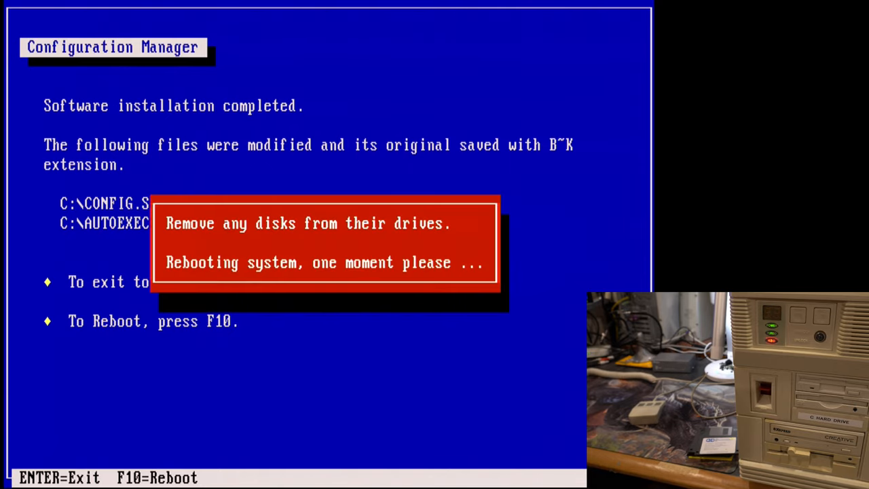
{"action": "key", "text": "F10"}
{"action": "type", "text": "cd sb"}
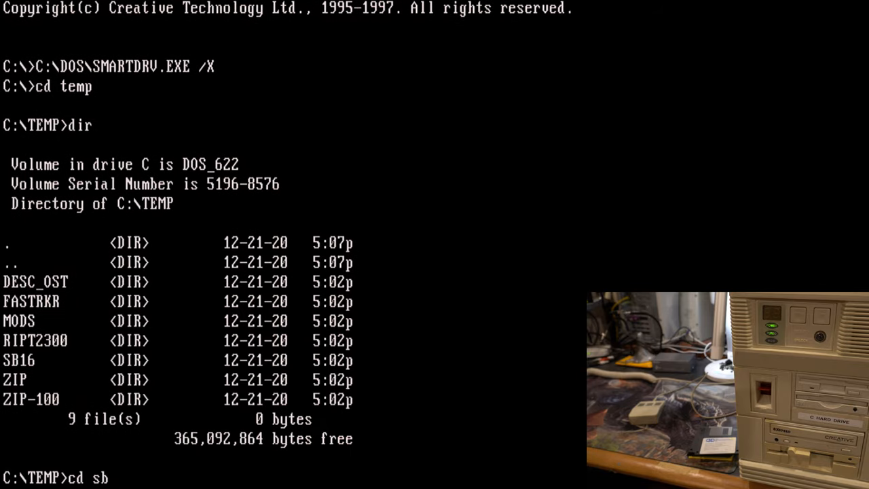
- Move into C:\TEMP\SB16\INSTALL and launch the Sound Blaster 16 installer
{"action": "type", "text": "16"}
{"action": "key", "text": "Return"}
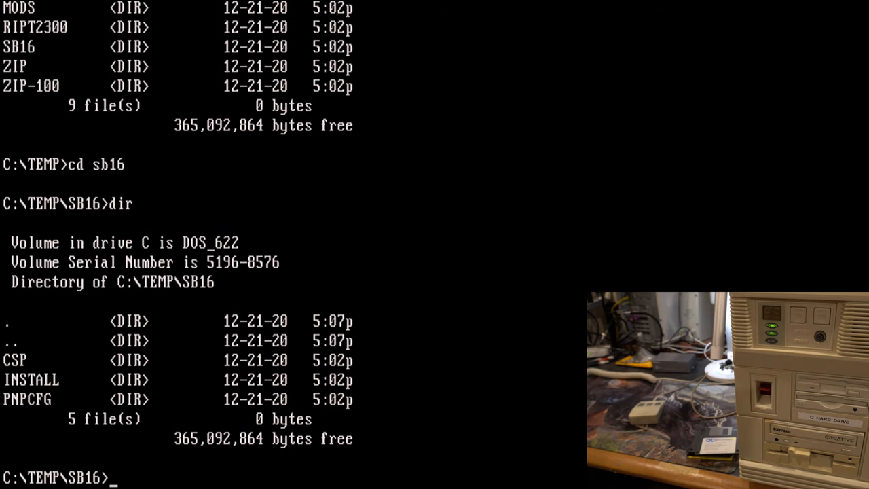
{"action": "type", "text": "cd insta"}
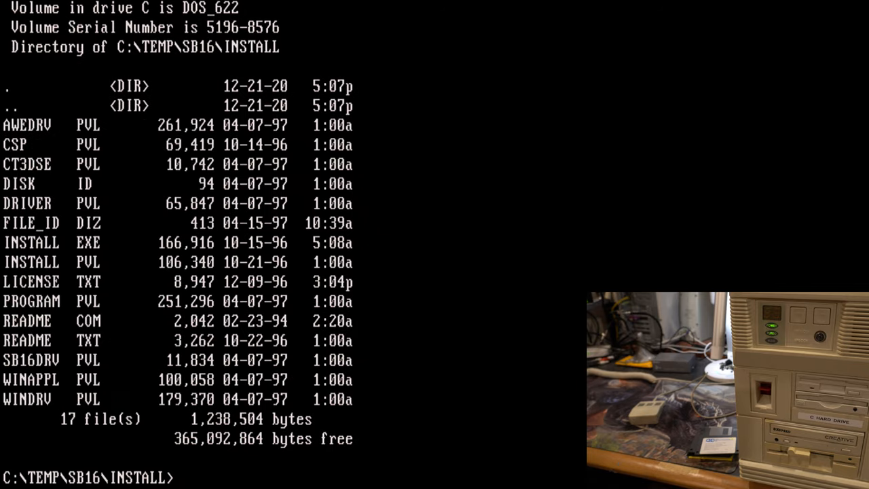
{"action": "type", "text": "install"}
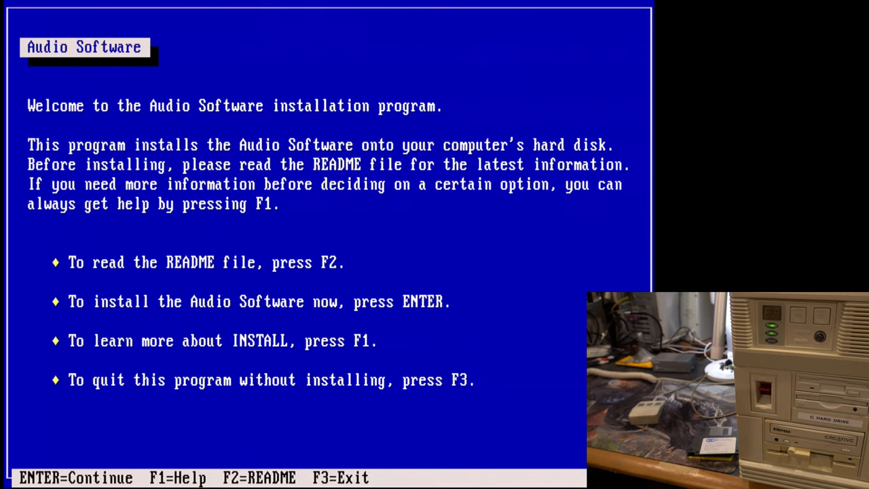
- Install the Audio Software with address 220, IRQ 5, DMA 1/5, then reboot
{"action": "key", "text": "Return"}
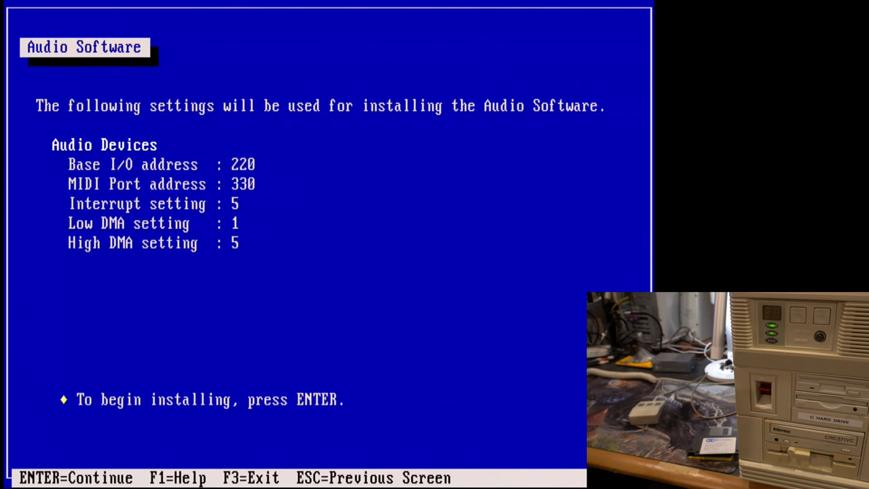
{"action": "key", "text": "Return"}
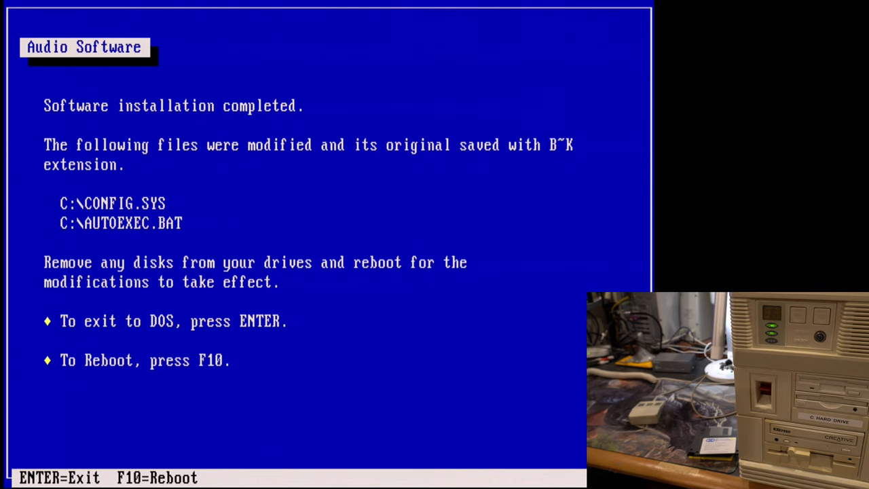
{"action": "key", "text": "f10"}
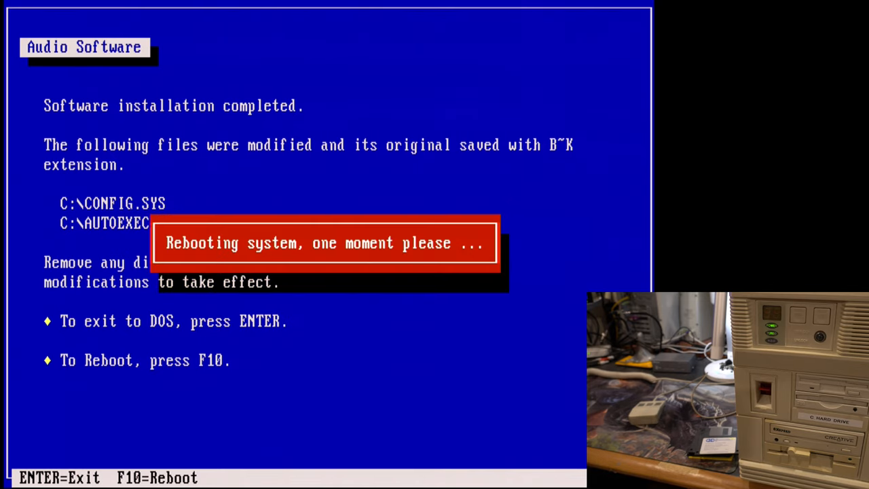
{"action": "key", "text": "f10"}
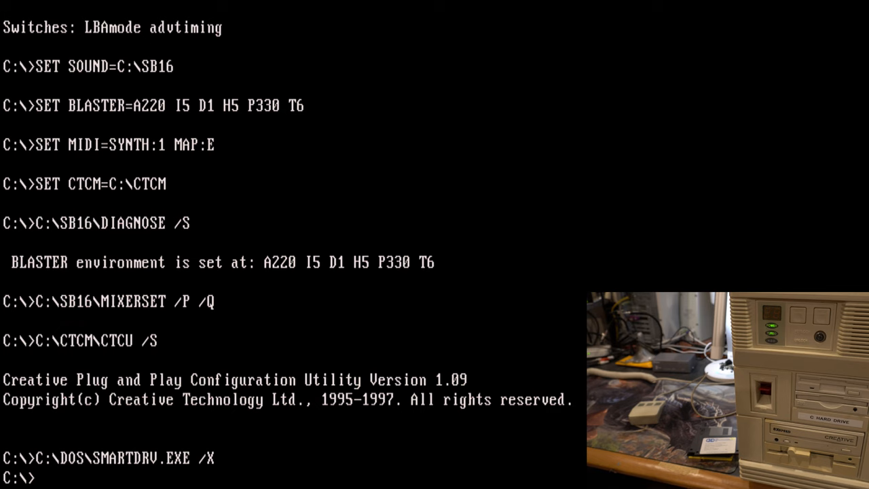
- List C:\ and delete the *.B~K and *.000 startup-file backups
{"action": "key", "text": "Return"}
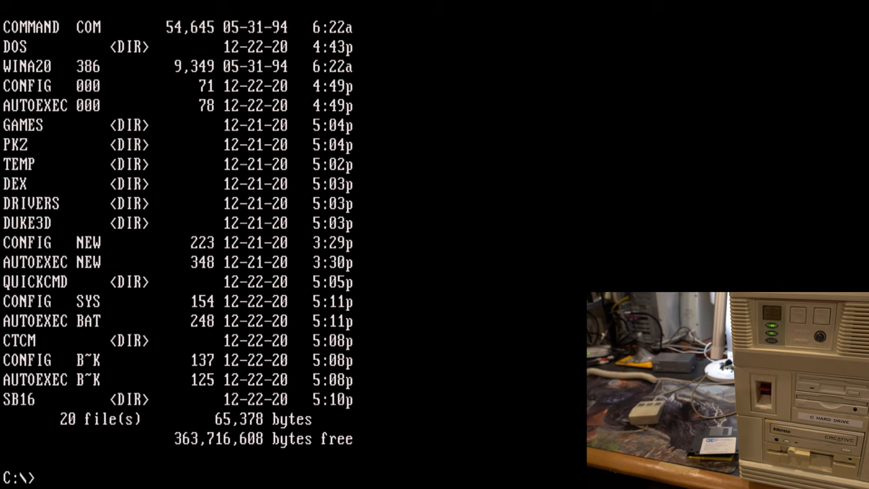
{"action": "type", "text": "del"}
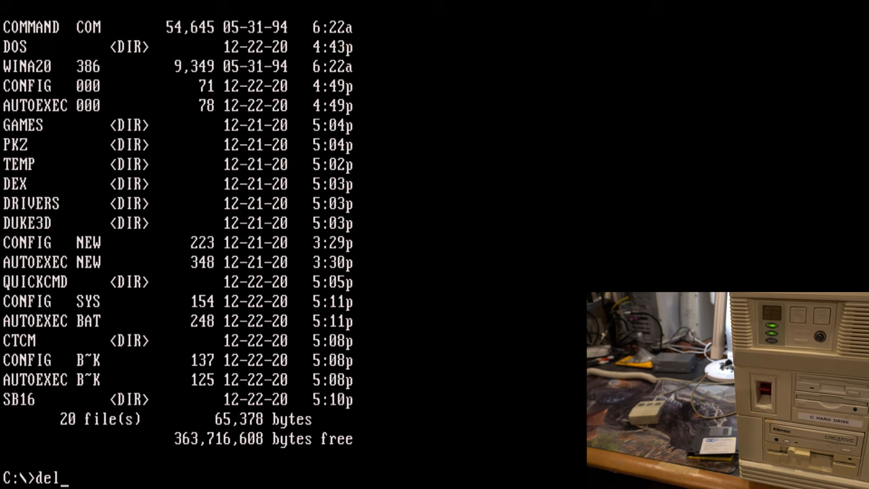
{"action": "type", "text": "*."}
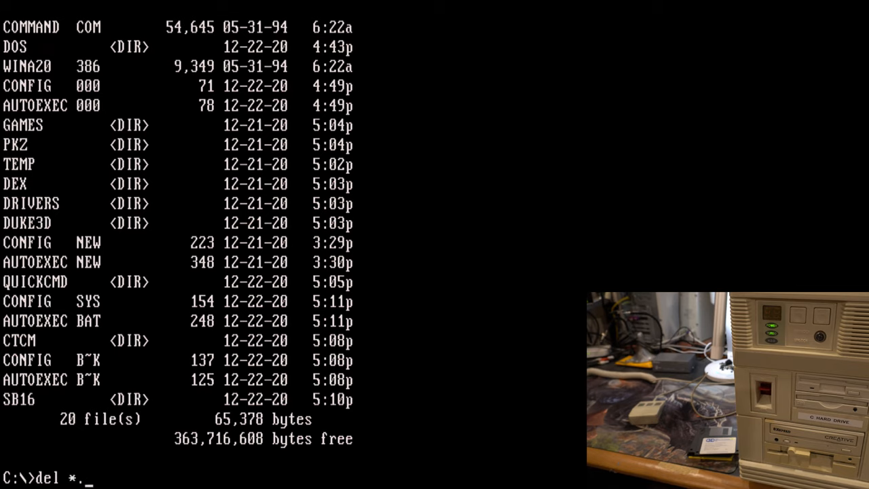
{"action": "type", "text": "B~K"}
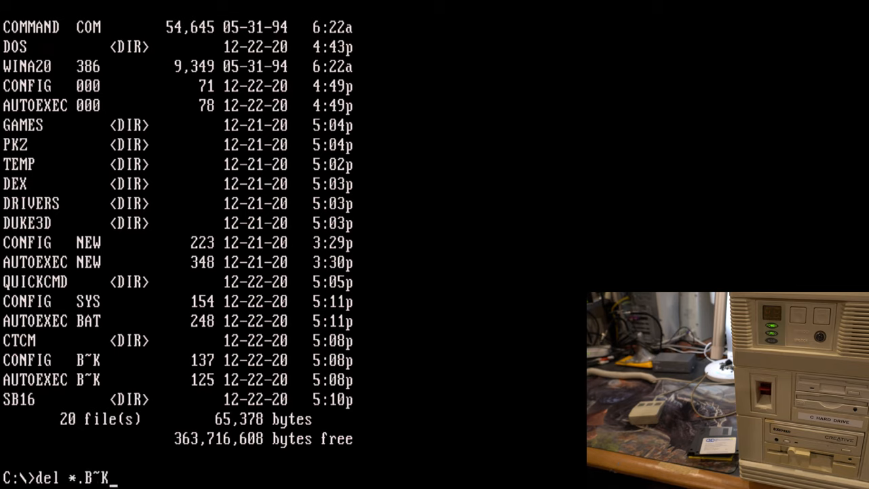
{"action": "key", "text": "Return"}
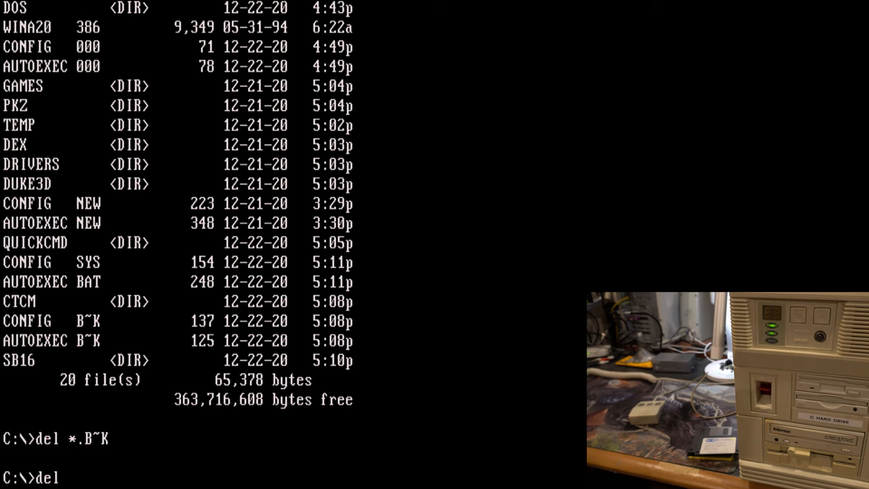
{"action": "type", "text": "*.000"}
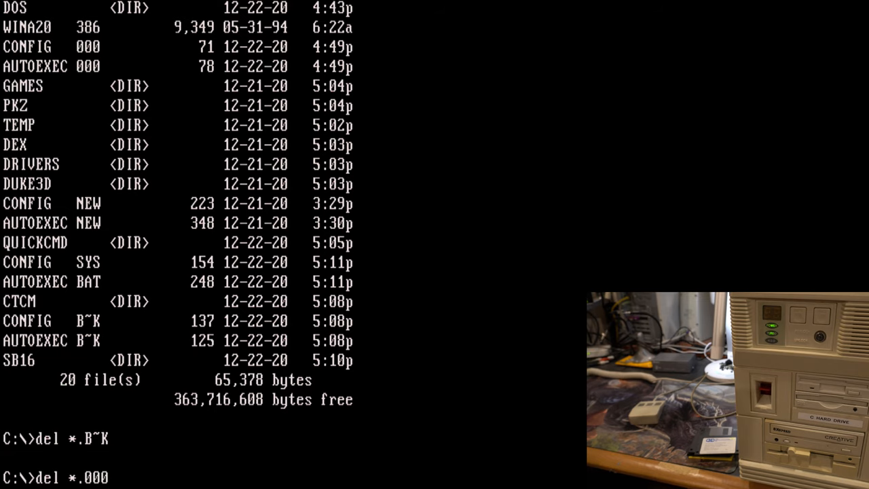
{"action": "key", "text": "Return"}
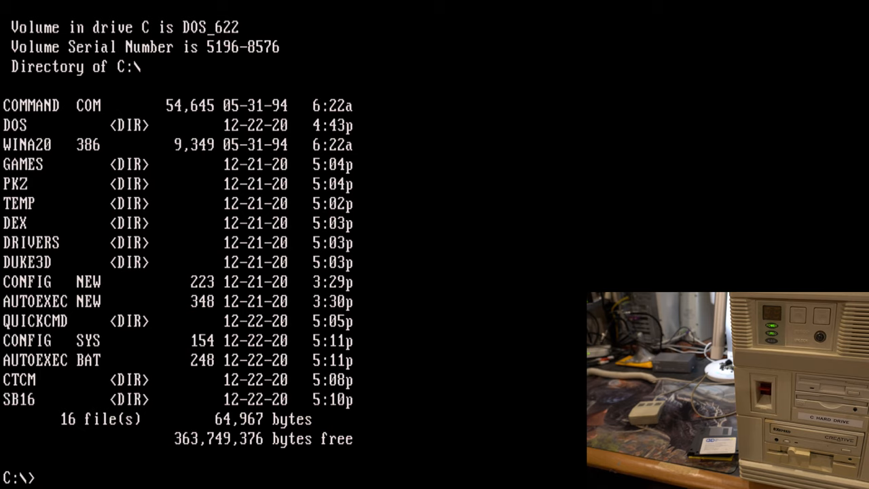
{"action": "type", "text": "cd drivers"}
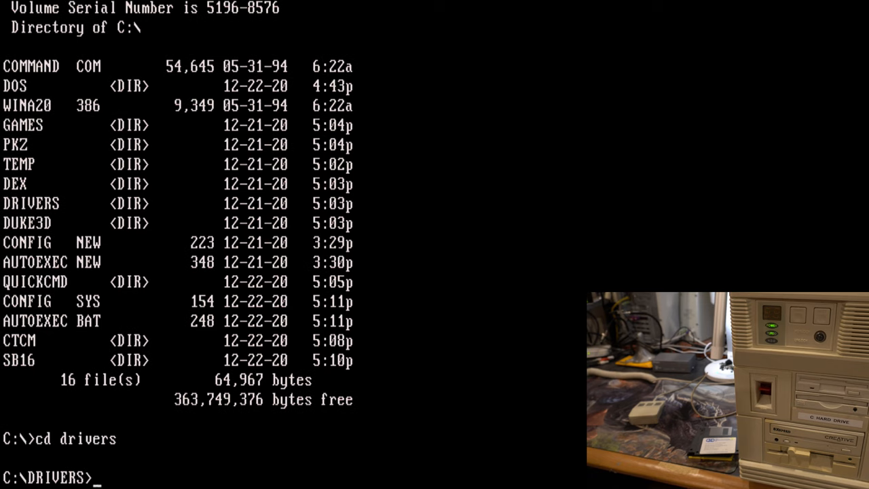
- List the DRIVERS folder, then move into DRIVERS\LOGI and list it
{"action": "key", "text": "Return"}
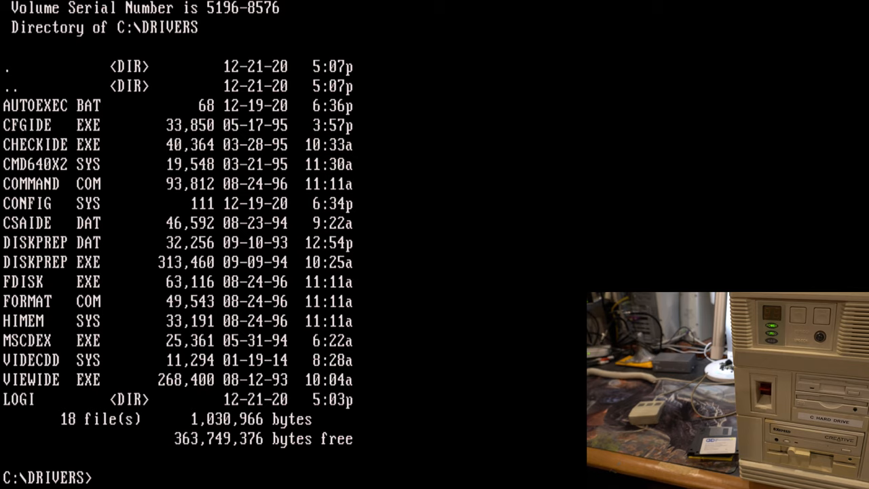
{"action": "type", "text": "cd logi"}
{"action": "type", "text": "dir"}
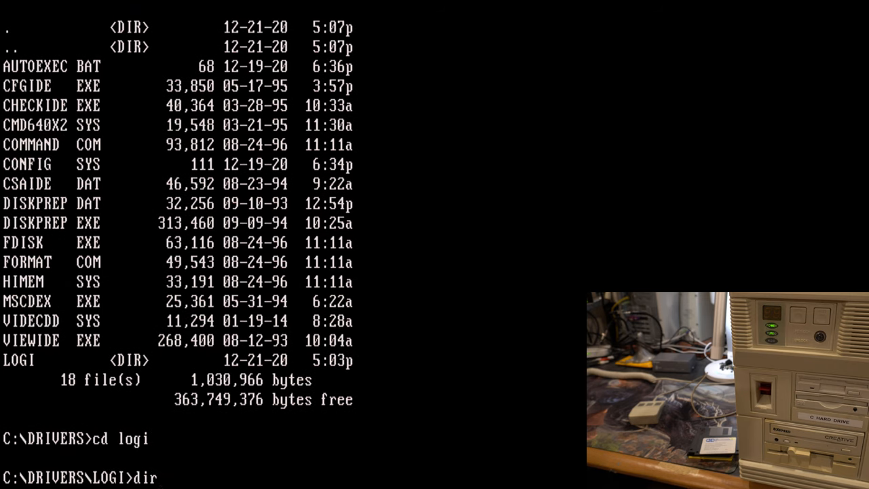
{"action": "key", "text": "Return"}
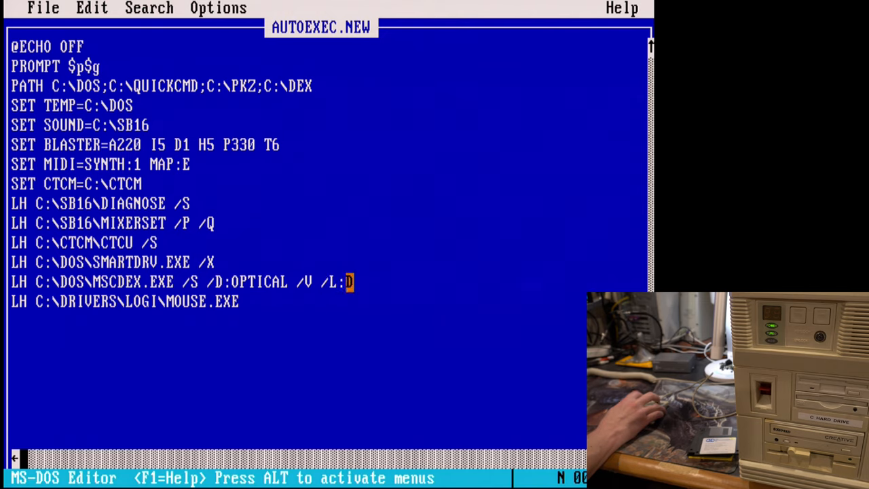
- Set the MSCDEX line's /L: drive letter to D in AUTOEXEC.NEW
{"action": "type", "text": "D"}
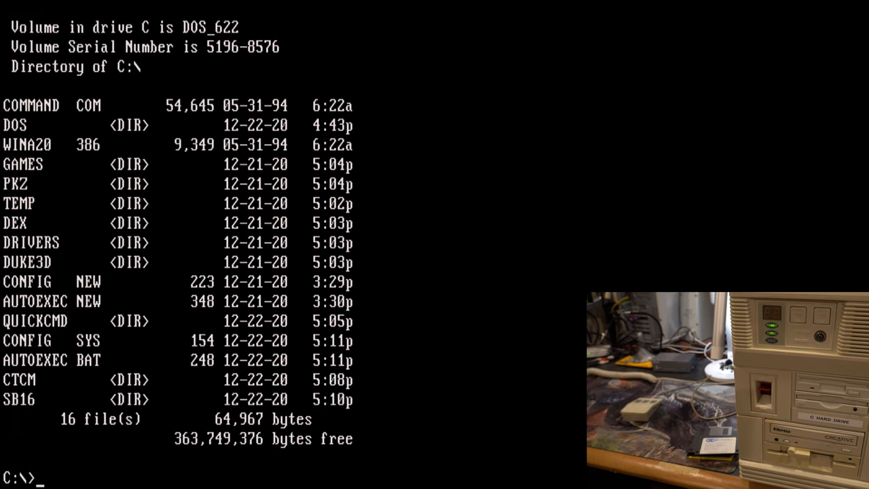
- Rename CONFIG.SYS to CONFIG.OLD and AUTOEXEC.BAT to AUTOEXEC.OLD
{"action": "type", "text": "rename"}
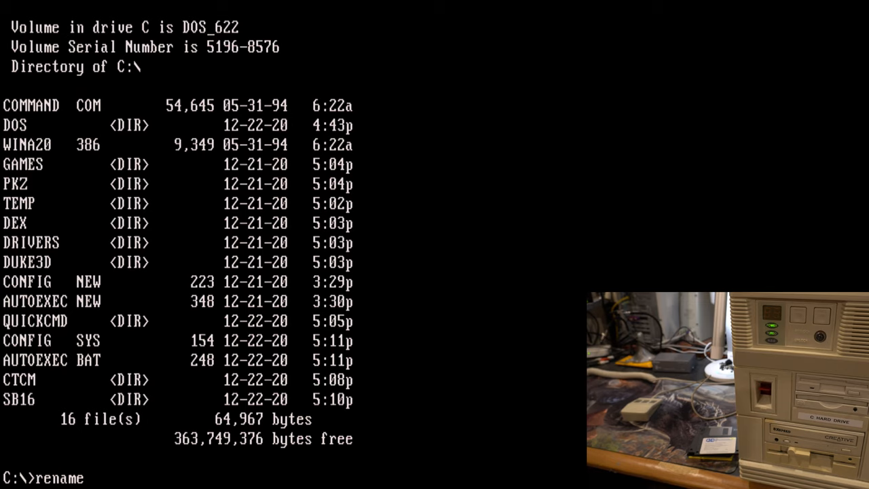
{"action": "type", "text": "config."}
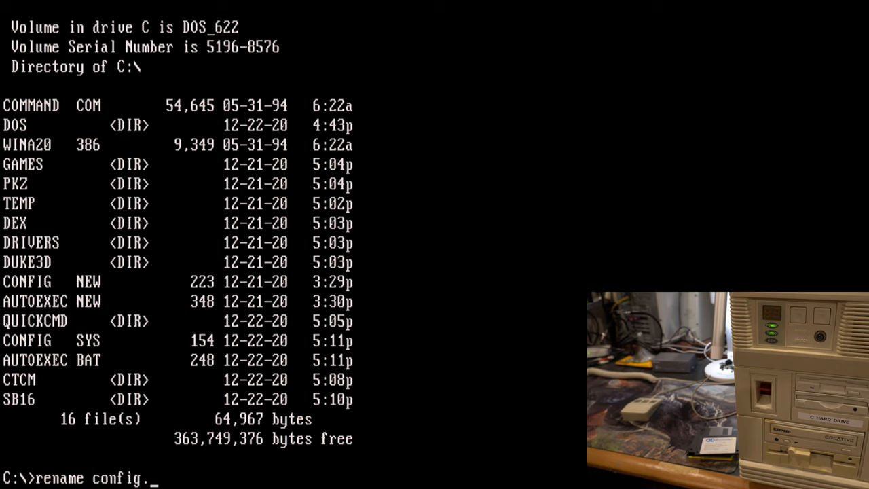
{"action": "type", "text": "sys config."}
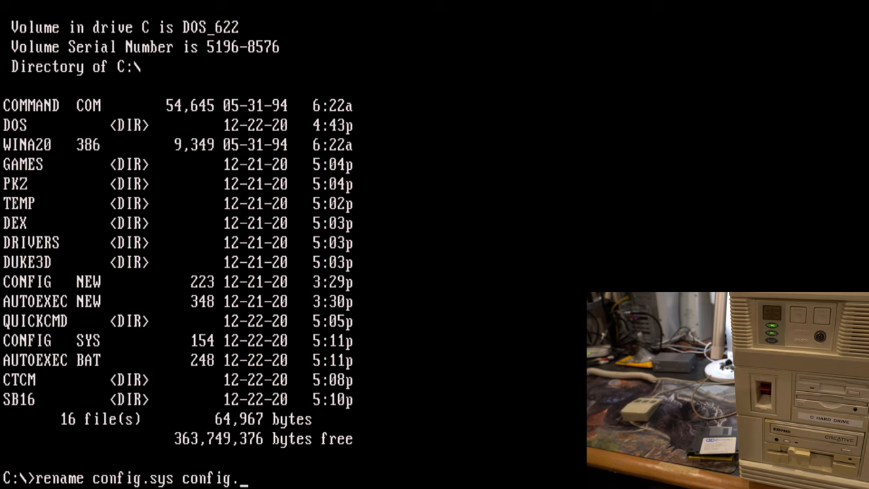
{"action": "type", "text": "old"}
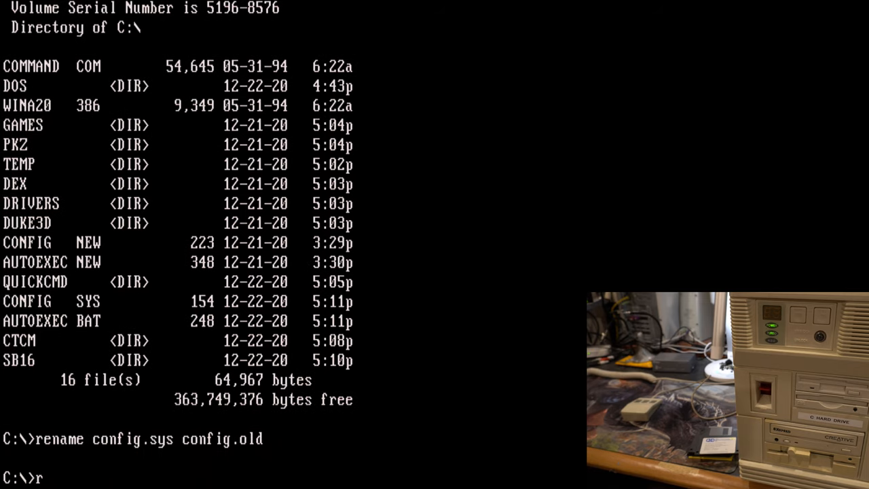
{"action": "type", "text": "rename autoexec.bat aut"}
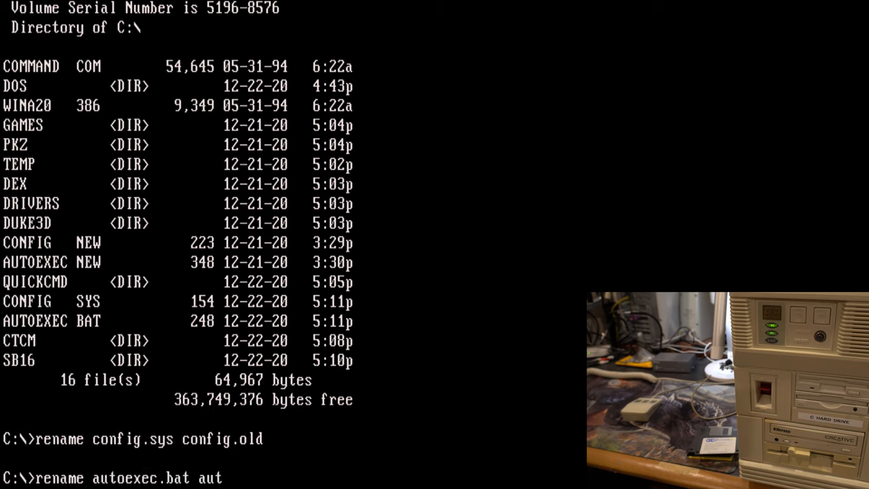
{"action": "type", "text": "oexec.old"}
{"action": "type", "text": "rename config."}
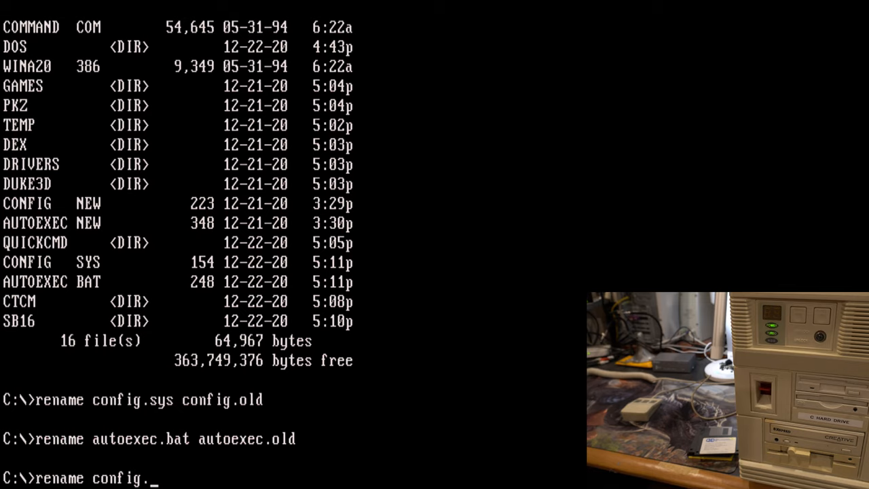
- Rename CONFIG.NEW to CONFIG.SYS and begin renaming AUTOEXEC.NEW
{"action": "type", "text": "new cxo"}
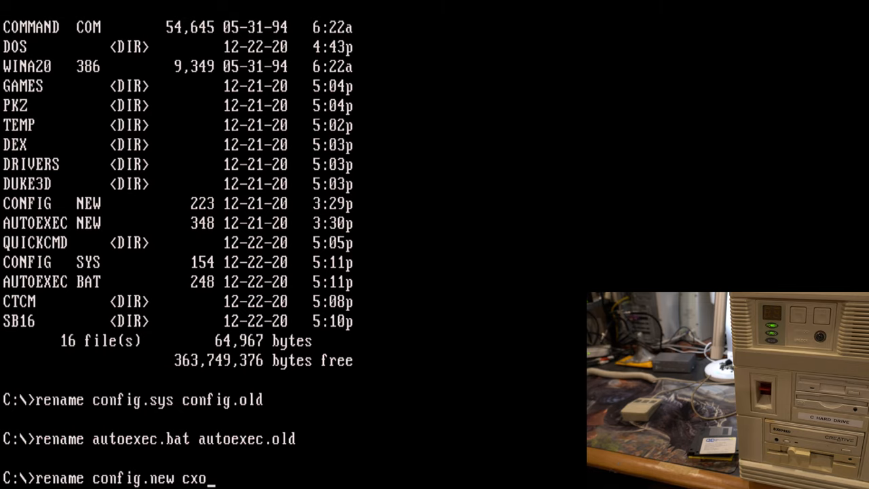
{"action": "type", "text": "onfig.sys"}
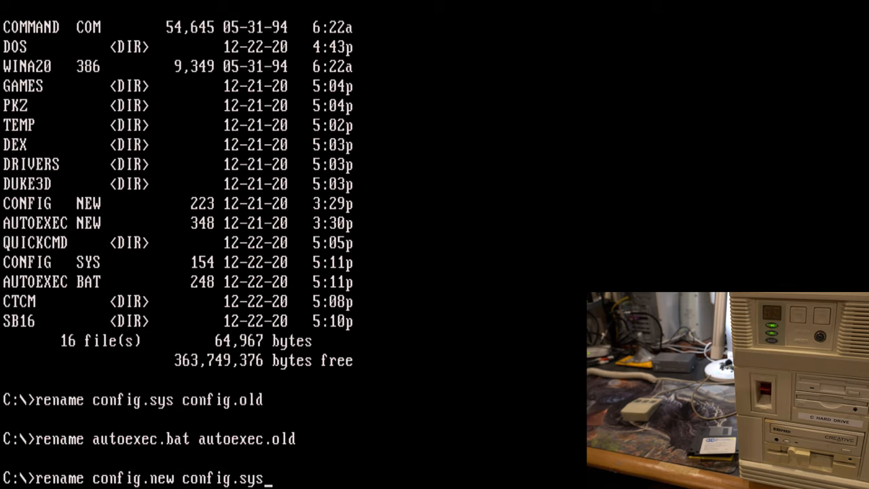
{"action": "key", "text": "Return"}
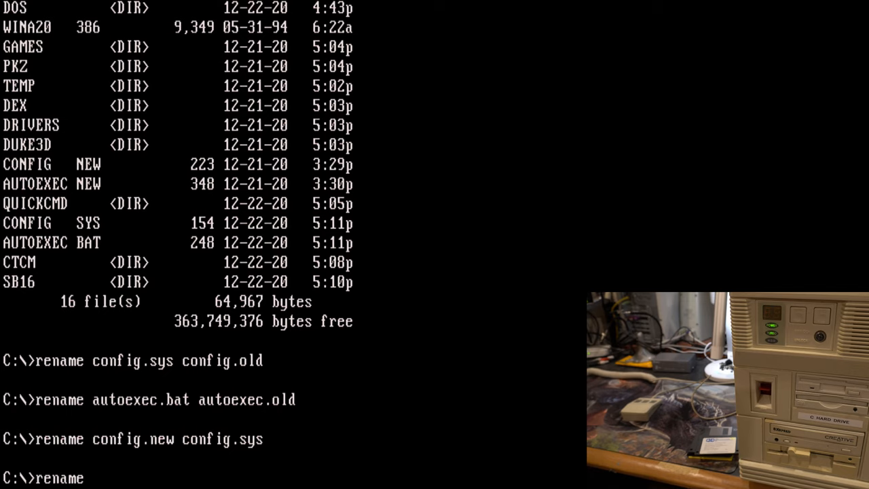
{"action": "type", "text": "autro"}
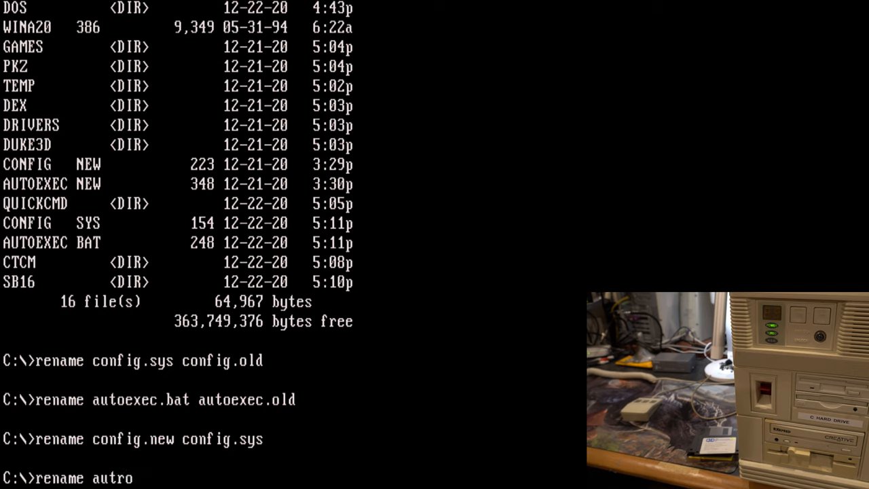
{"action": "type", "text": "autoexe"}
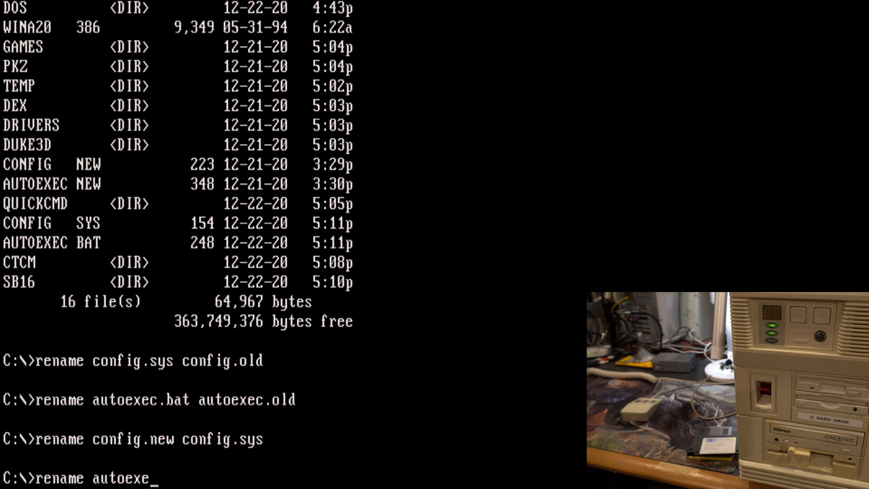
{"action": "type", "text": "c.new"}
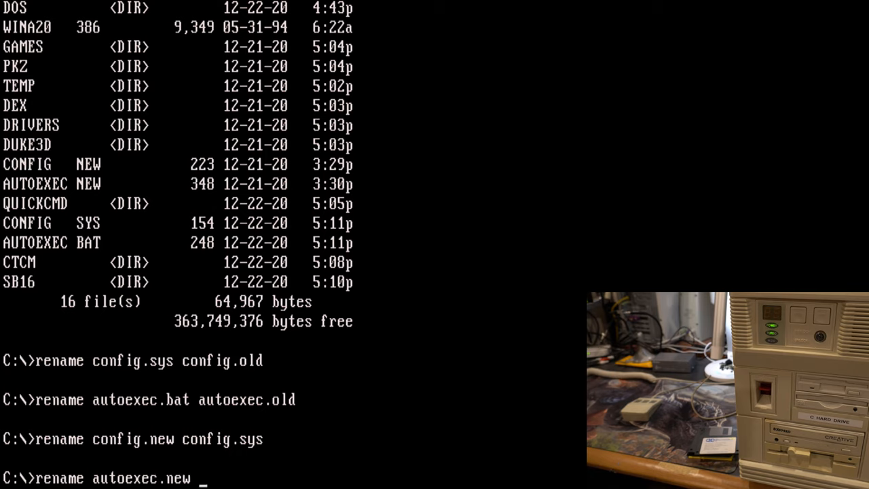
{"action": "type", "text": "autoex"}
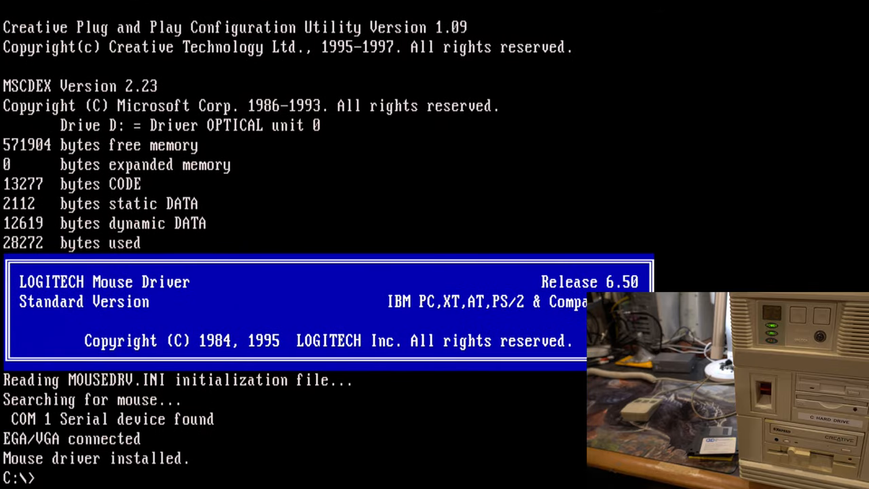
- Verify the new CONFIG.SYS, AUTOEXEC.BAT and .OLD copies in C:\, then change to QUICKCMD
{"action": "type", "text": "edit"}
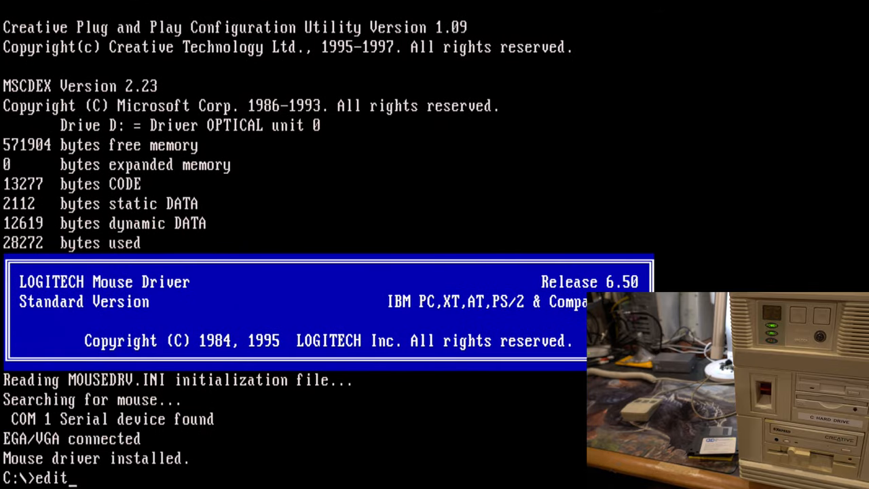
{"action": "type", "text": "config."}
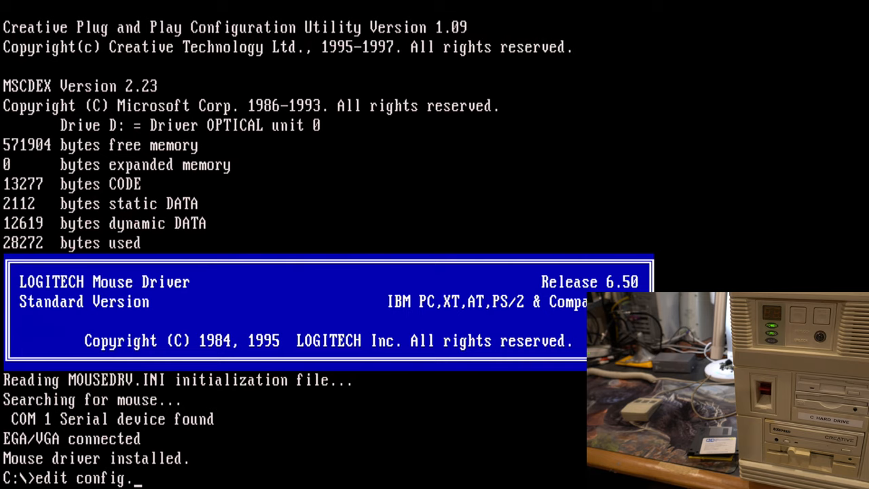
{"action": "type", "text": "dir"}
{"action": "key", "text": "Return"}
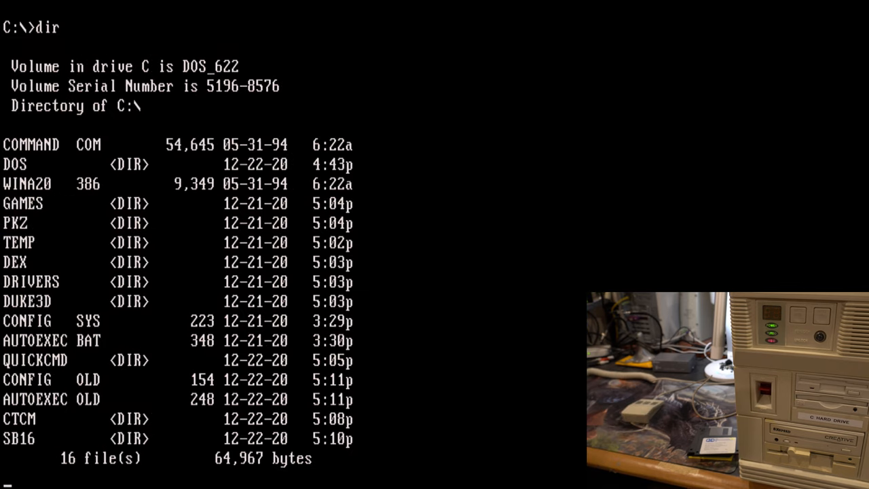
{"action": "type", "text": "cd qu"}
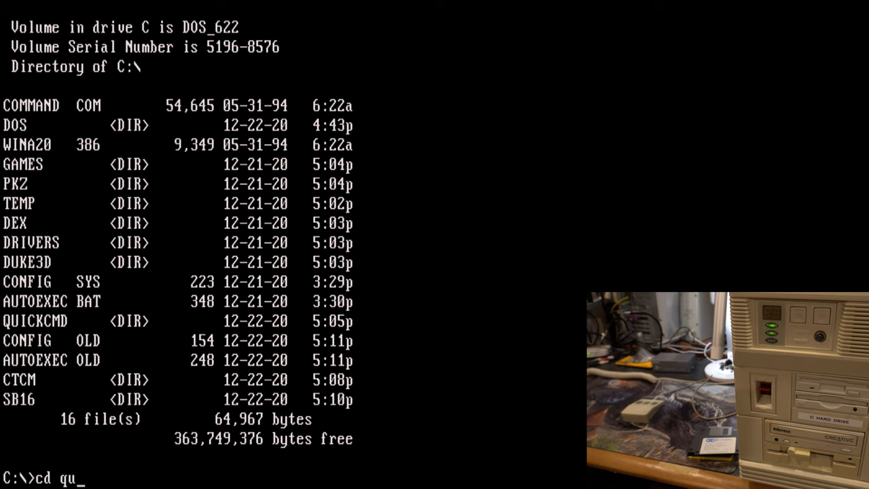
{"action": "key", "text": "Return"}
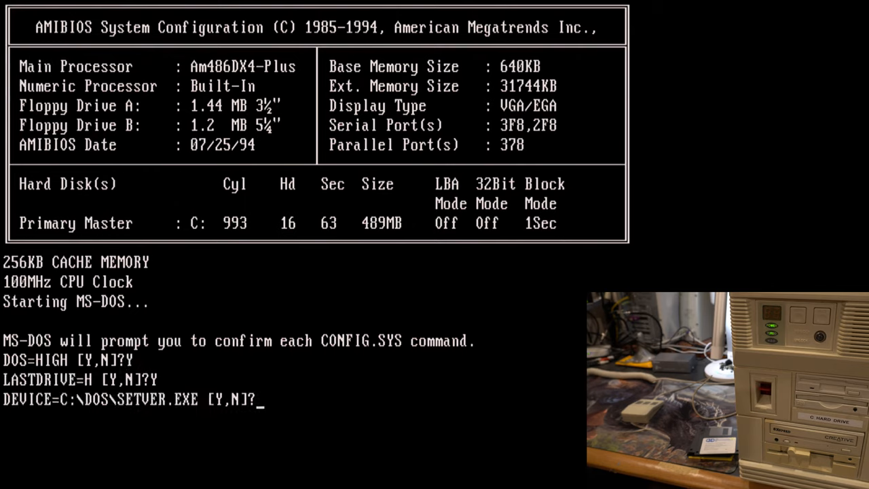
- Step through startup confirming SETVER and HIMEM, then list the directory
{"action": "key", "text": "Y"}
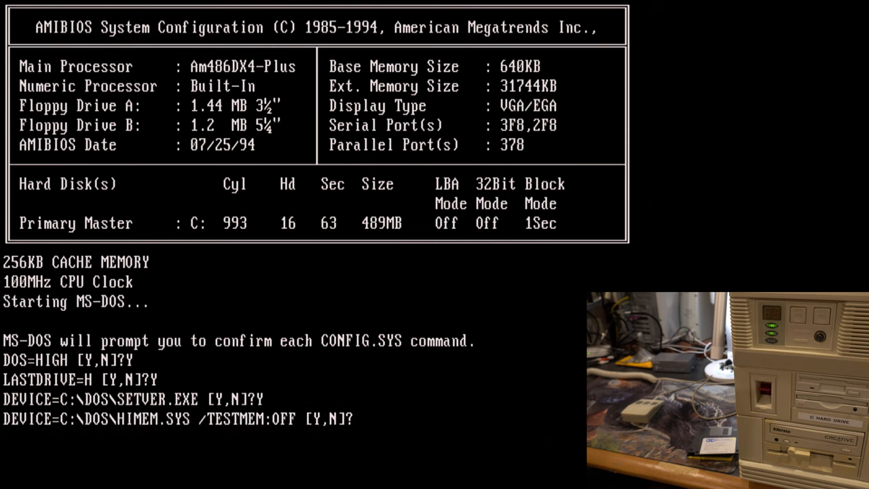
{"action": "key", "text": "Y"}
{"action": "type", "text": "dir"}
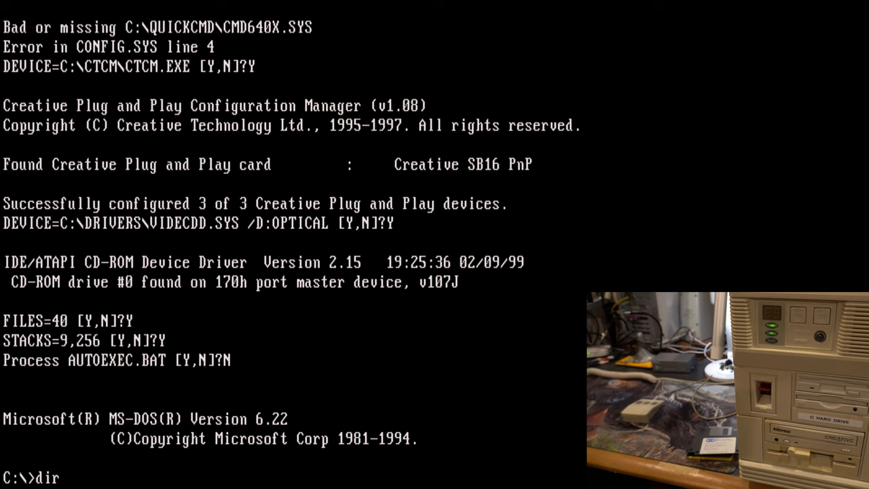
{"action": "key", "text": "Return"}
{"action": "type", "text": "cd quickcm"}
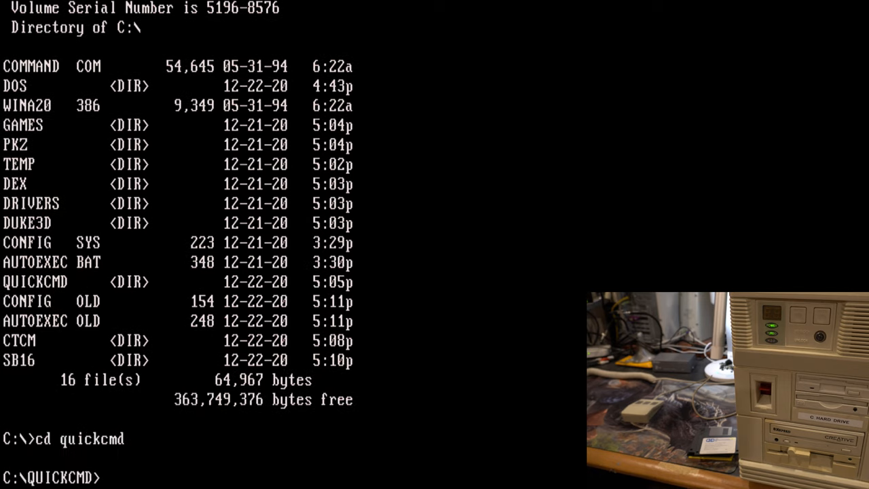
- List QUICKCMD to find CMD640X2.SYS, then open CONFIG.SYS in EDIT
{"action": "type", "text": "dir"}
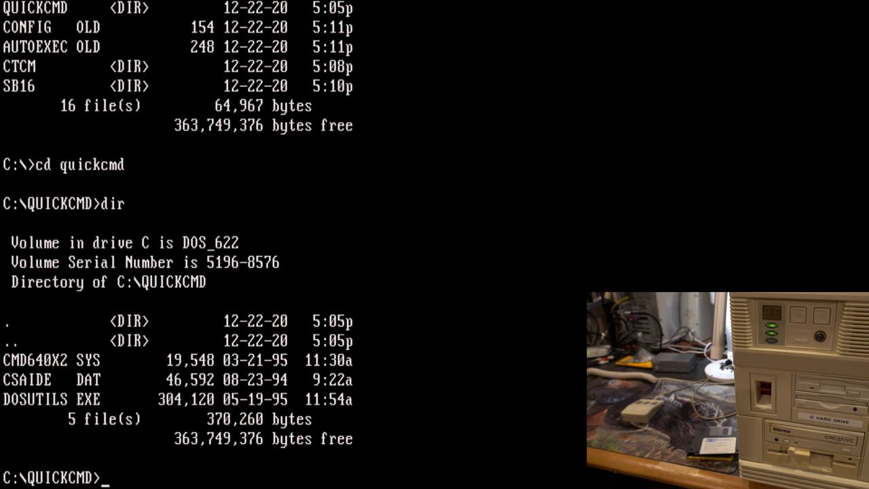
{"action": "type", "text": "cd .."}
{"action": "type", "text": "edit confi"}
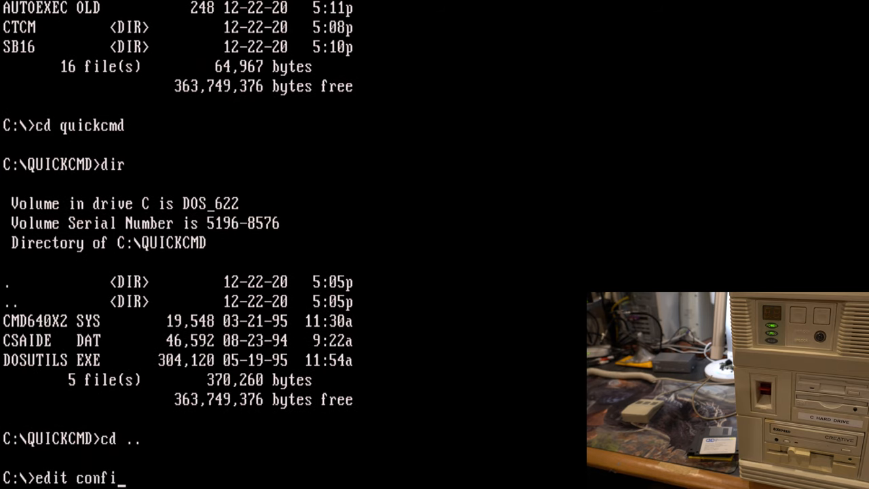
{"action": "key", "text": "Return"}
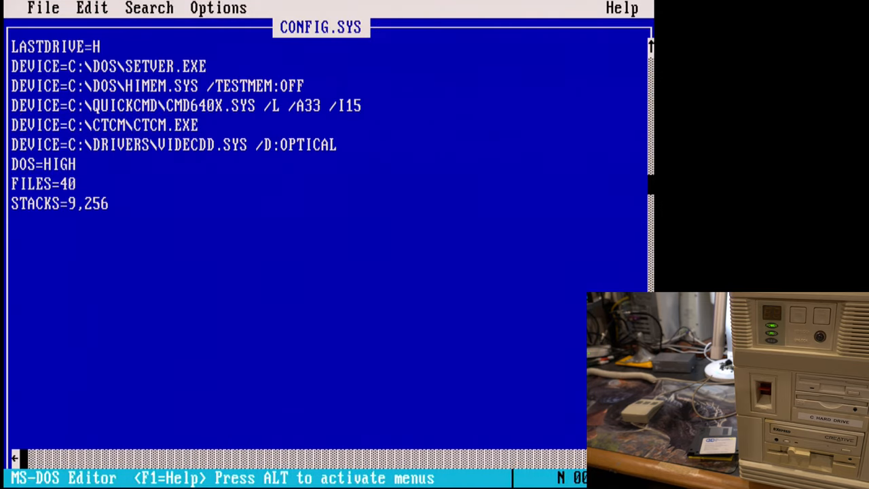
- Change CMD640X.SYS to CMD640X2.SYS on the QUICKCMD DEVICE line
{"action": "type", "text": "X2"}
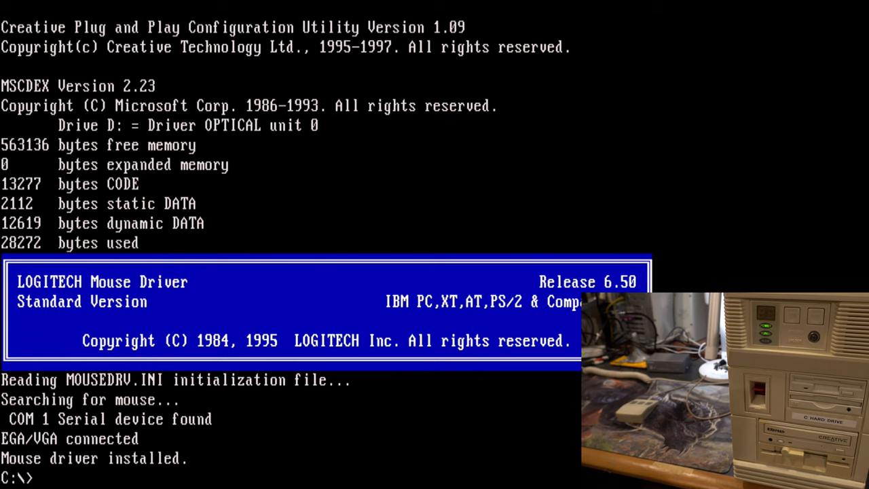
- Open AUTOEXEC.BAT in the editor and review its SET CTCM path line
{"action": "type", "text": "edit autoe"}
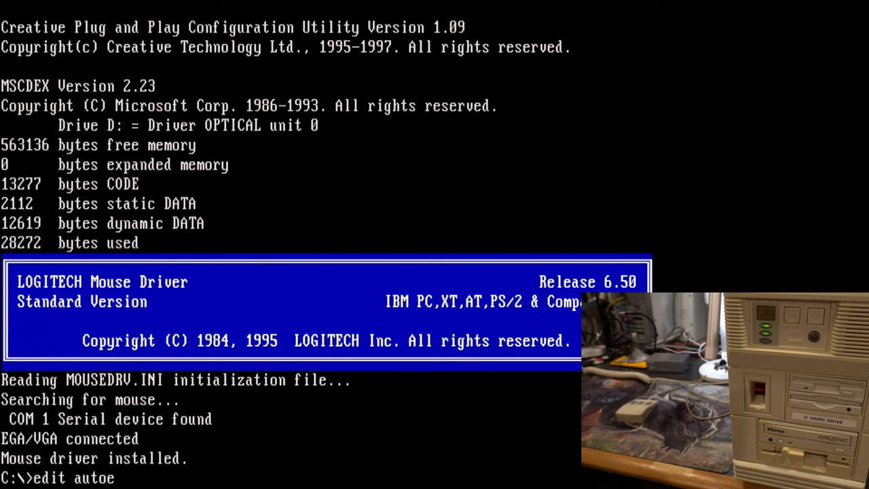
{"action": "type", "text": "xec.bat"}
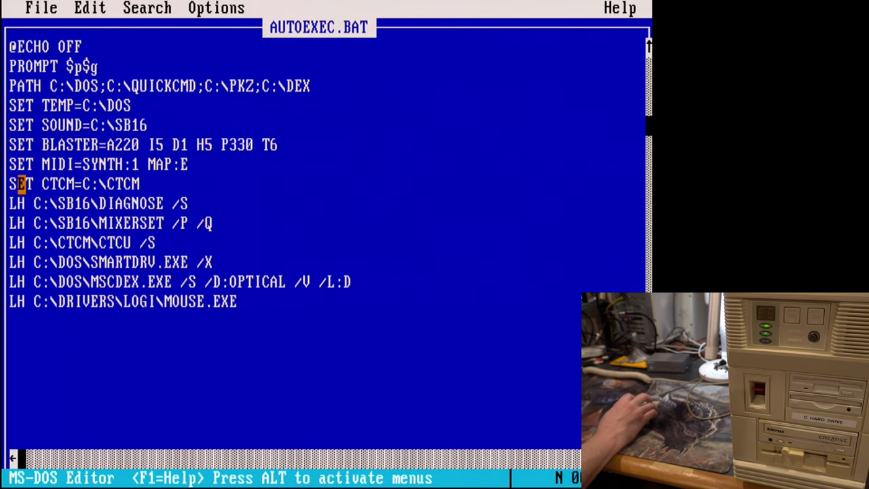
{"action": "key", "text": "up"}
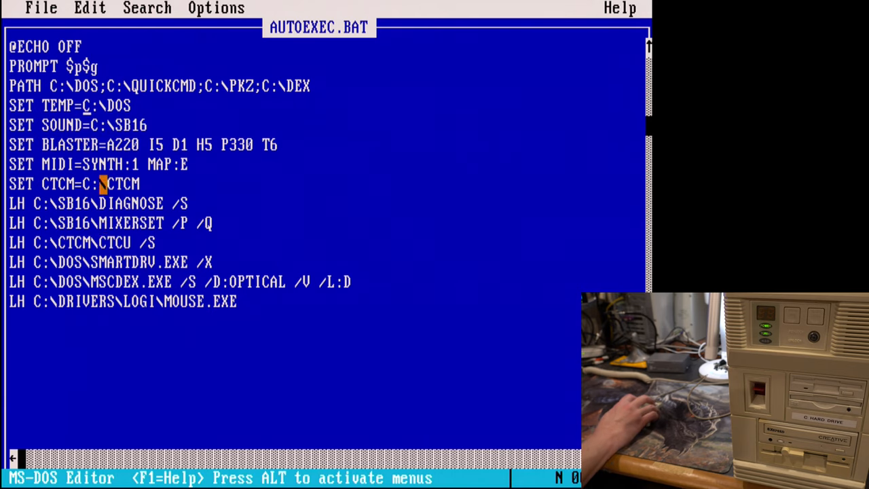
{"action": "key", "text": "Down"}
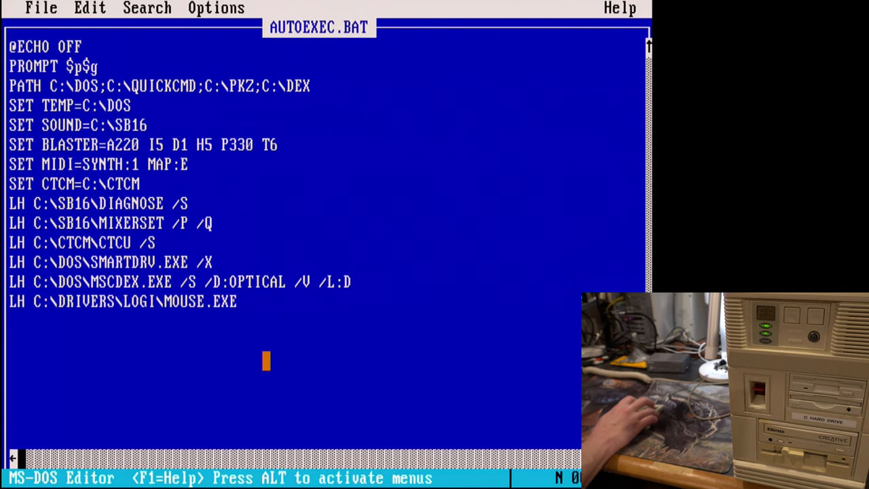
- Filter the File Open list to *.SYS files and open CONFIG.SYS
{"action": "left_click", "coordinate": [41, 8]}
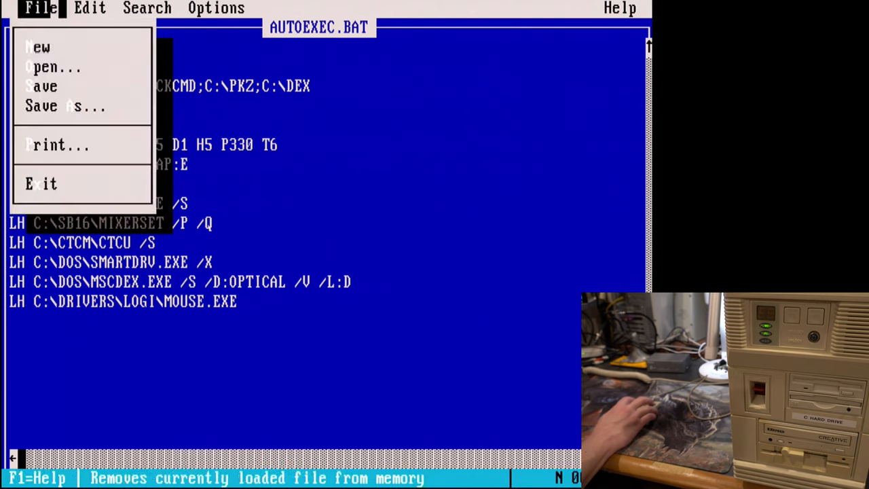
{"action": "left_click", "coordinate": [50, 66]}
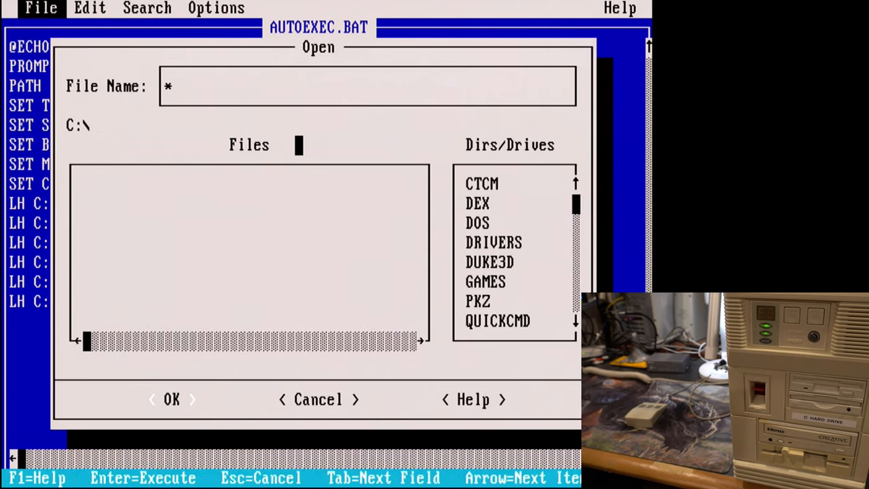
{"action": "type", "text": ".SYS"}
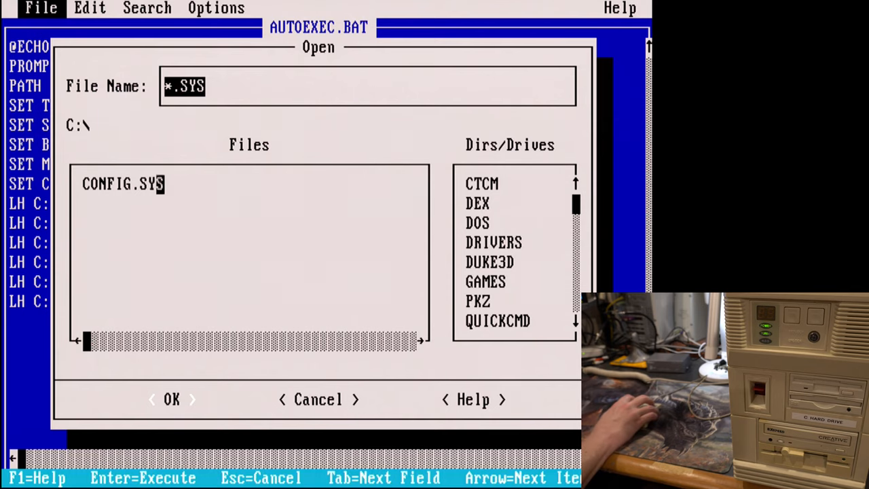
{"action": "left_click", "coordinate": [172, 398]}
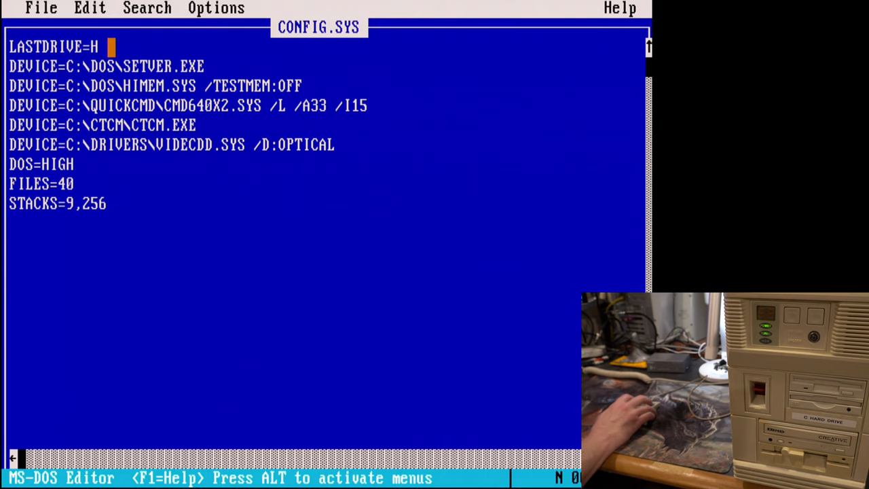
- Look over the CONFIG.SYS driver lines without editing, then bring up the File menu
{"action": "key", "text": "Left"}
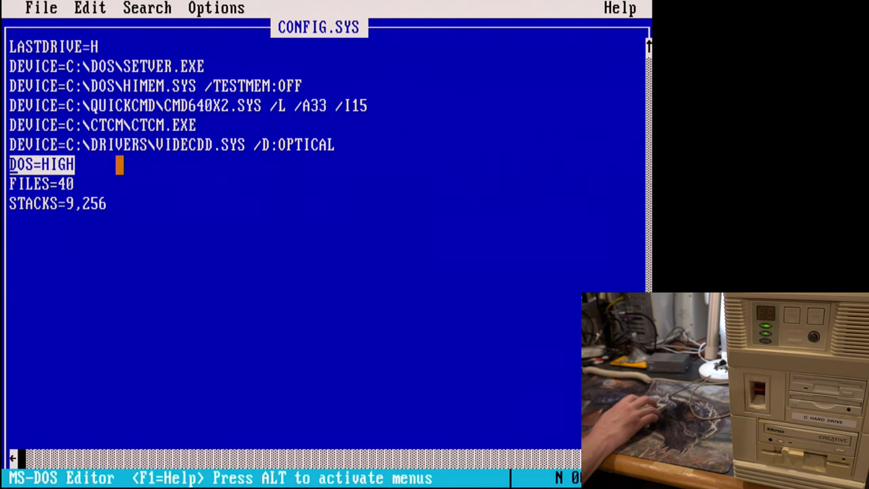
{"action": "left_click", "coordinate": [110, 204]}
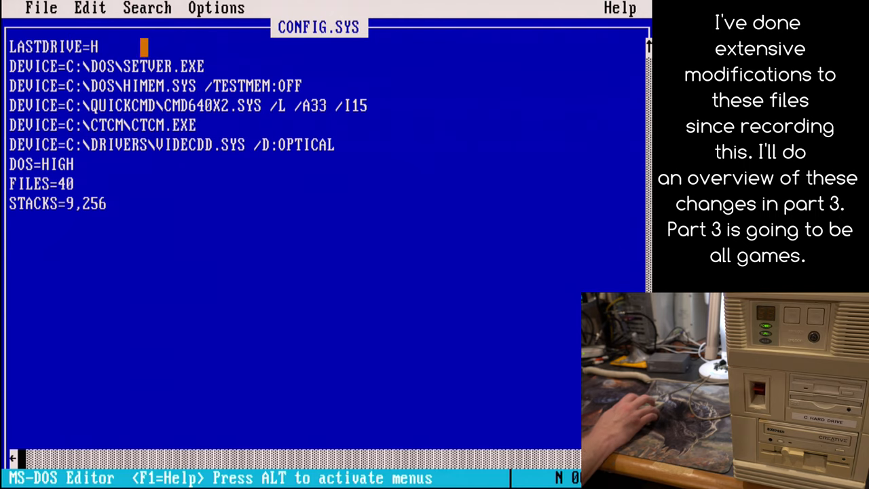
{"action": "left_click", "coordinate": [40, 7]}
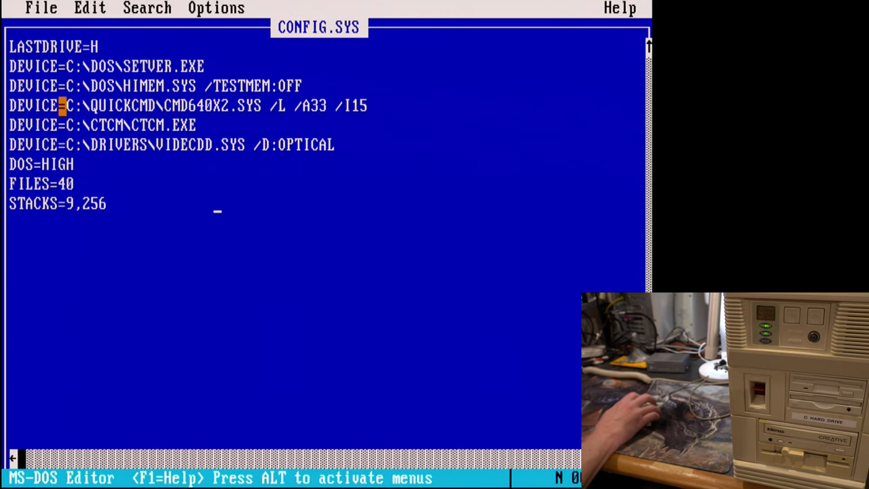
{"action": "left_click", "coordinate": [40, 8]}
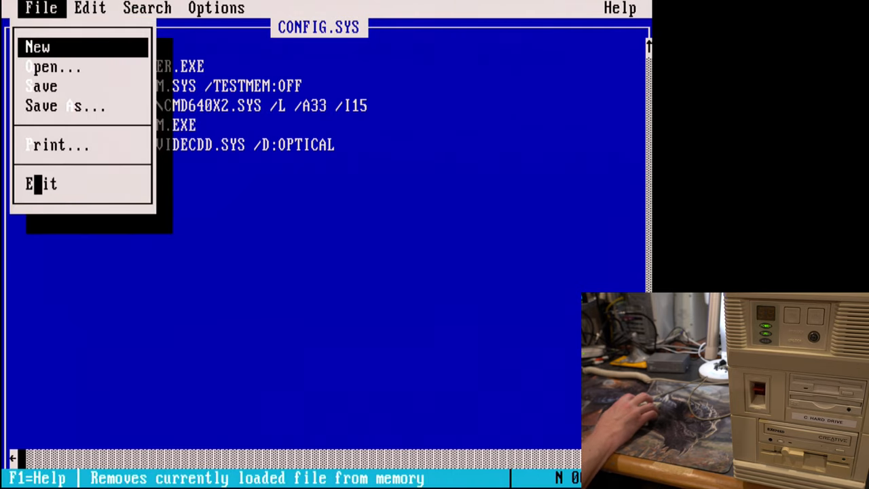
- Exit the editor, change to C:\SB16 and launch the DIAGNOSE sound card utility
{"action": "left_click", "coordinate": [41, 183]}
{"action": "type", "text": "cd s"}
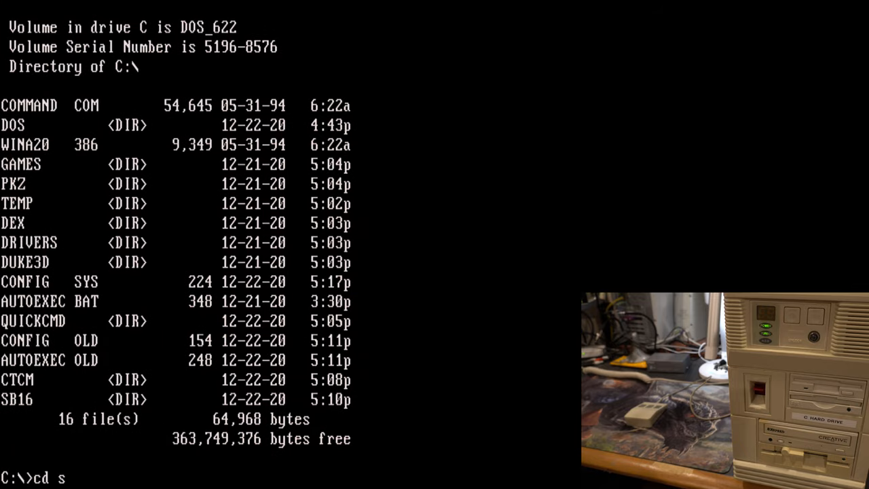
{"action": "type", "text": "b16"}
{"action": "type", "text": "dir"}
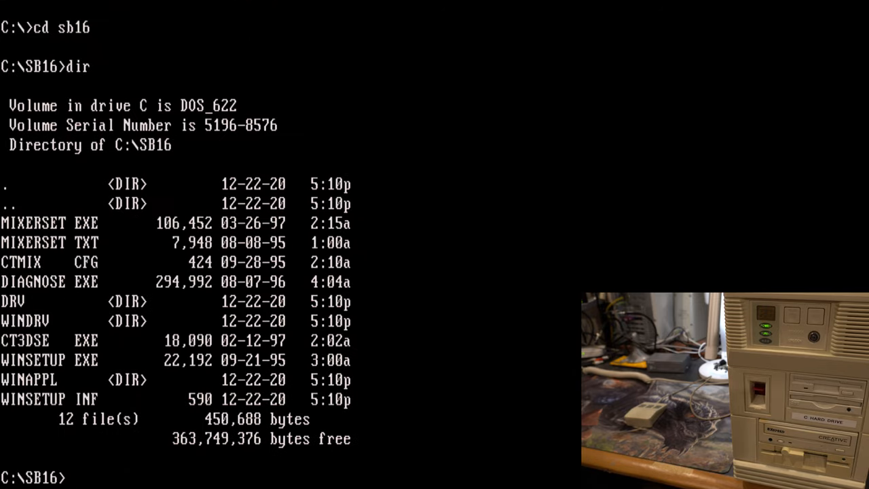
{"action": "type", "text": "diagn"}
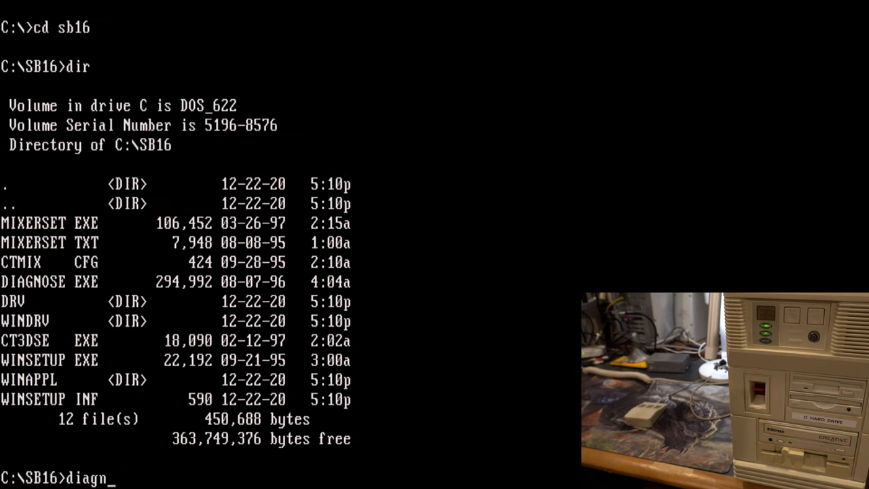
{"action": "key", "text": "Return"}
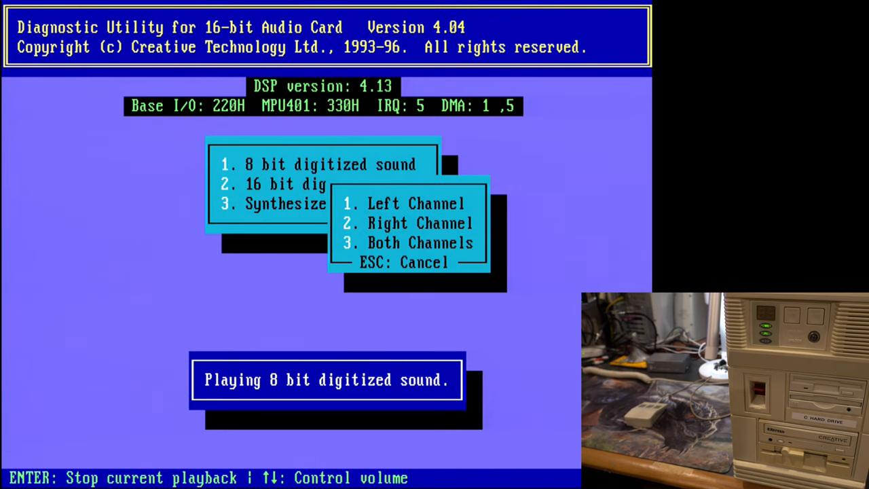
- Stop the 8-bit sound and synthesized music tests, then quit without updating system files
{"action": "key", "text": "enter"}
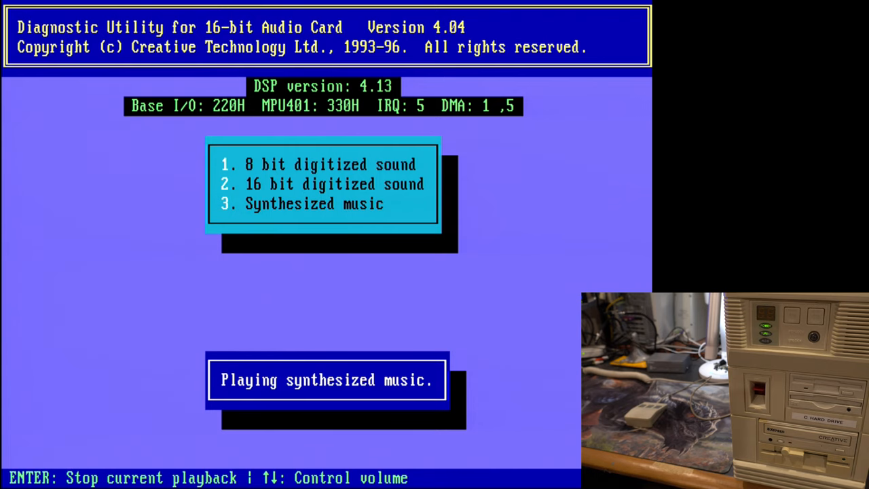
{"action": "key", "text": "Return"}
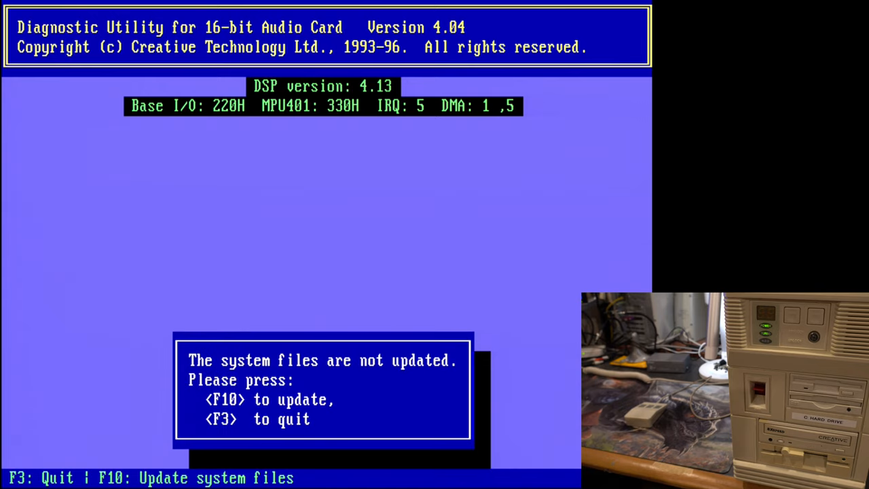
{"action": "key", "text": "f3"}
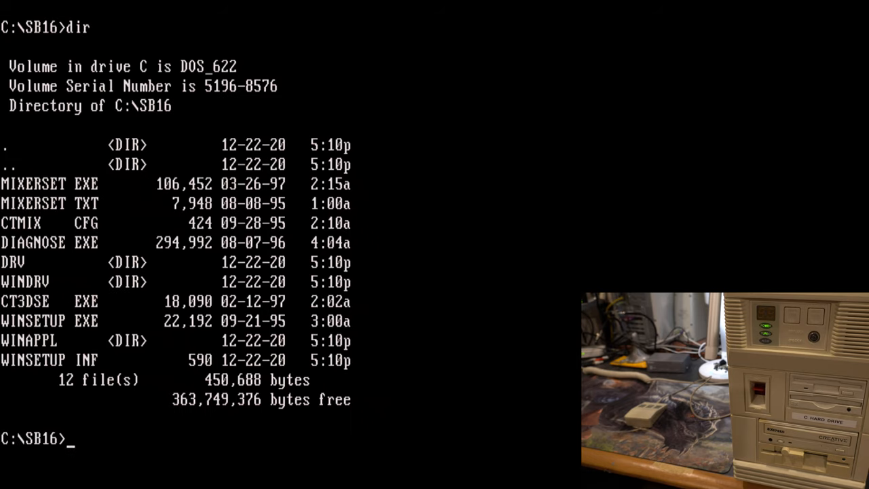
- Run MIXERSET from C:\SB16 to start Creative Sound Mixer Control
{"action": "type", "text": "mixer"}
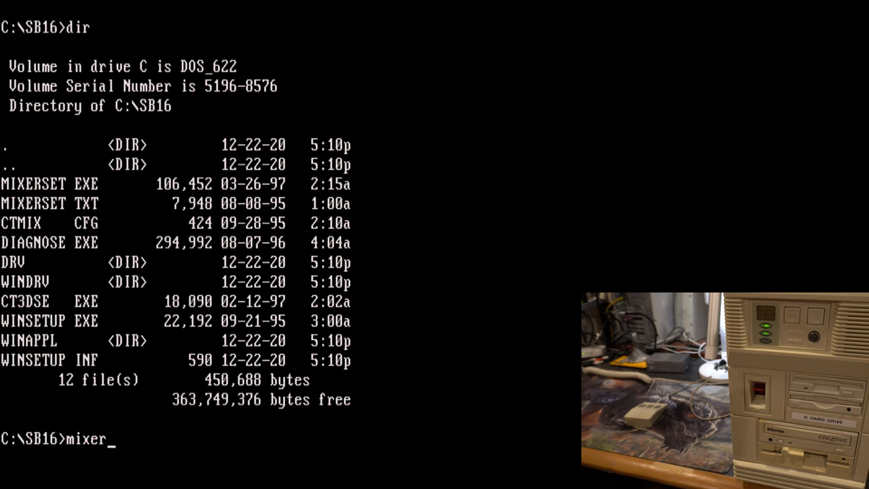
{"action": "type", "text": "set"}
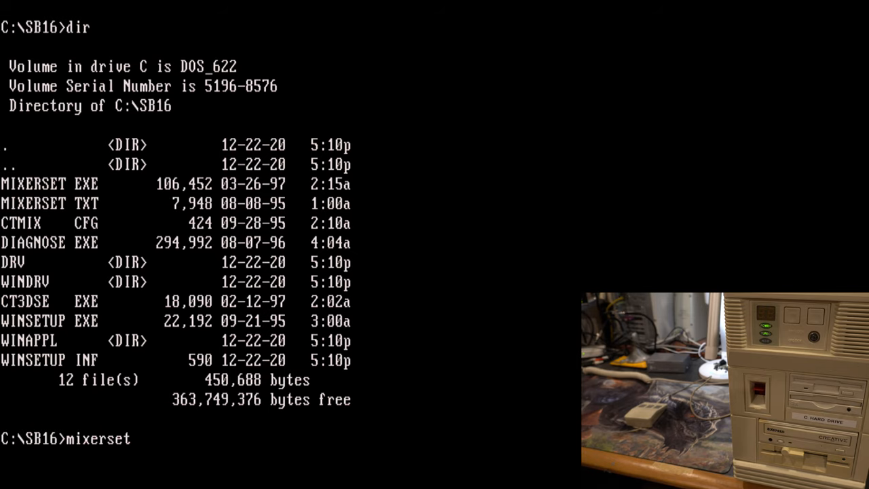
{"action": "key", "text": "Return"}
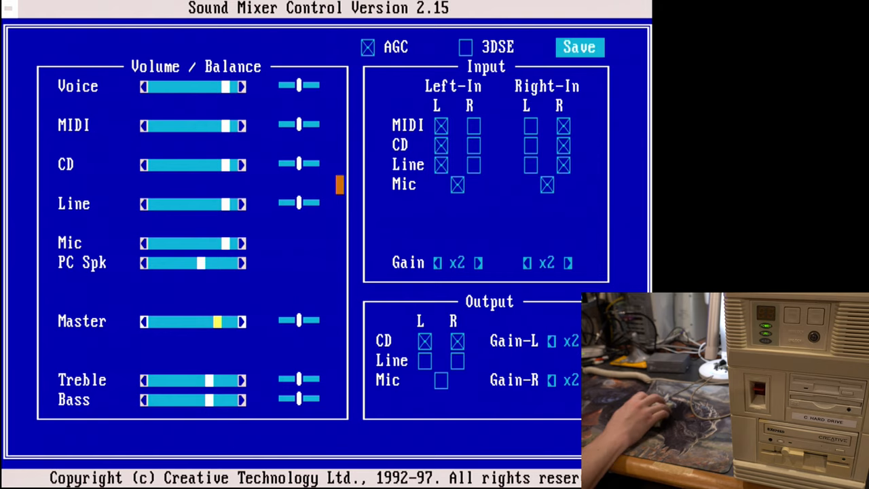
- Leave Sound Mixer Control after checking its volume and balance levels
{"action": "left_click", "coordinate": [579, 46]}
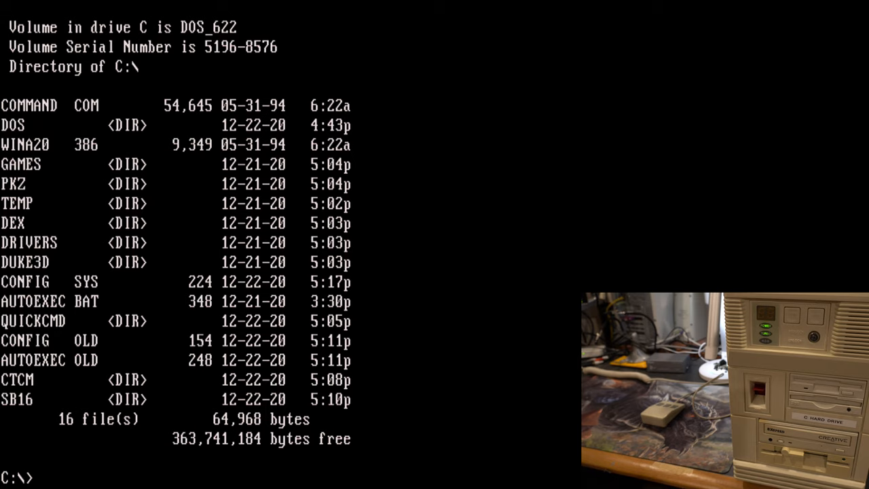
- Change to C:\DEX, recovering from the mistyped command, and launch DOS Navigator with dn
{"action": "type", "text": "cd dex"}
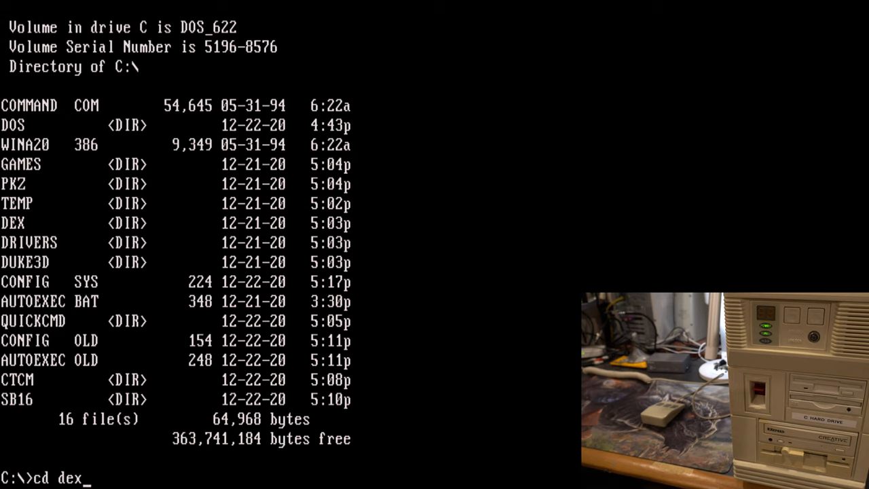
{"action": "key", "text": "BackSpace"}
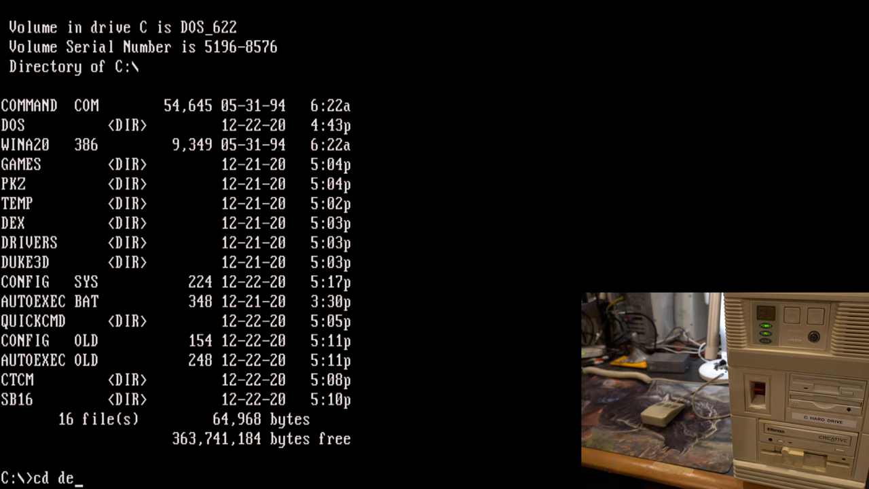
{"action": "key", "text": "Return"}
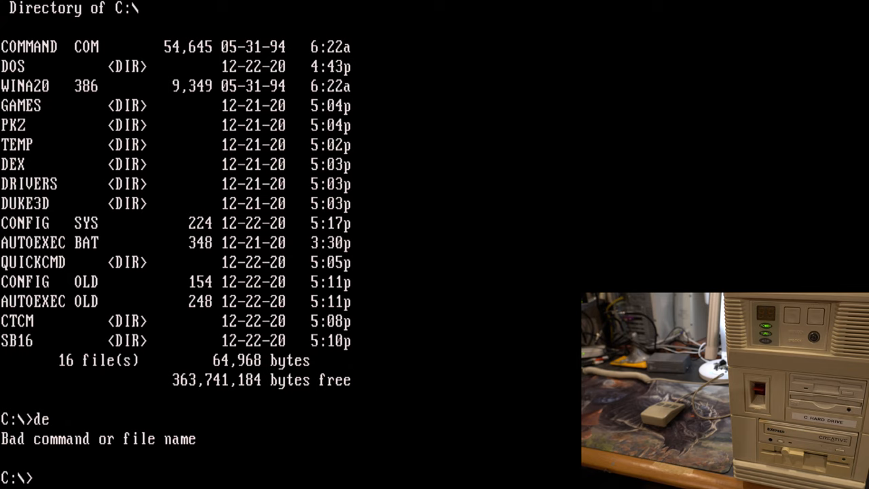
{"action": "key", "text": "Return"}
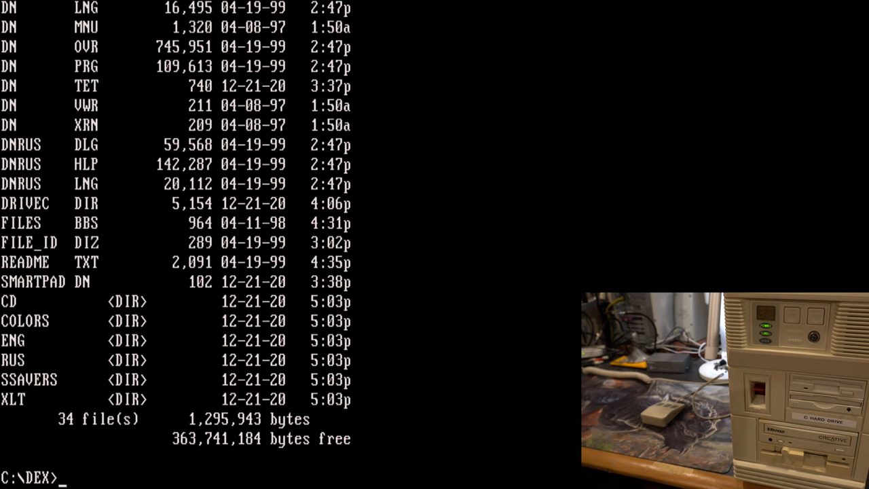
{"action": "type", "text": "dn"}
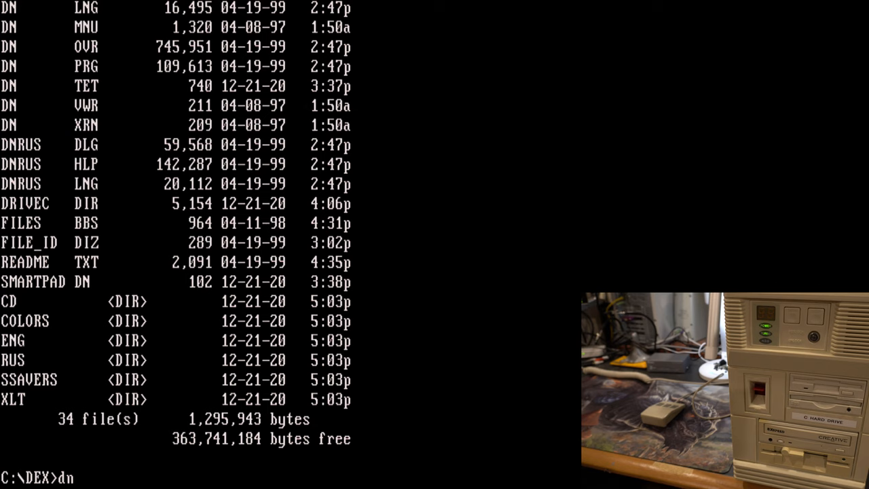
{"action": "key", "text": "Return"}
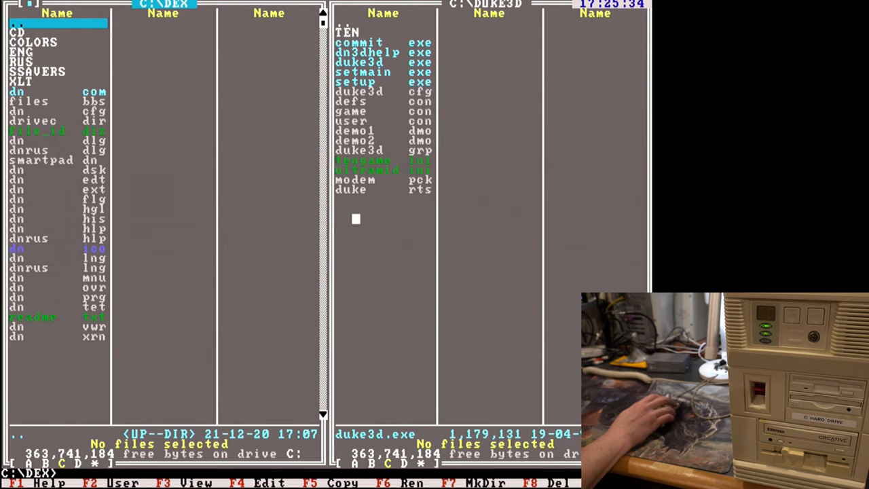
{"action": "mouse_move", "coordinate": [152, 199]}
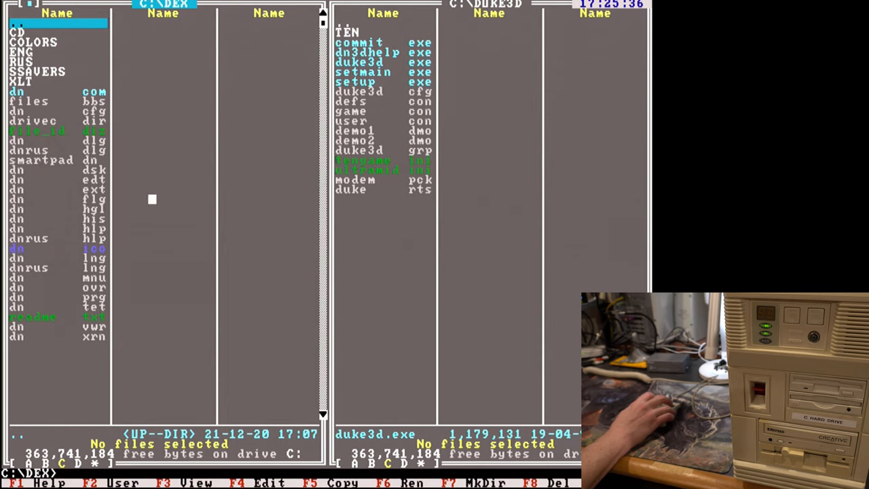
{"action": "mouse_move", "coordinate": [111, 130]}
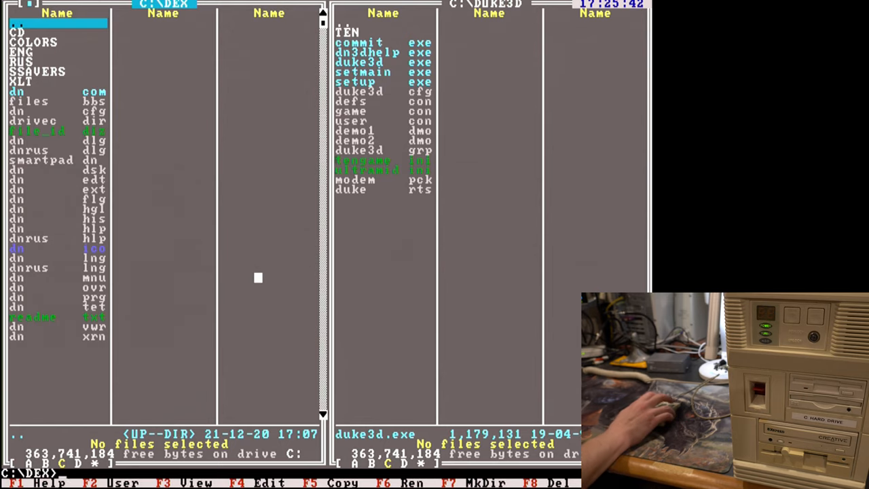
{"action": "left_click", "coordinate": [248, 4]}
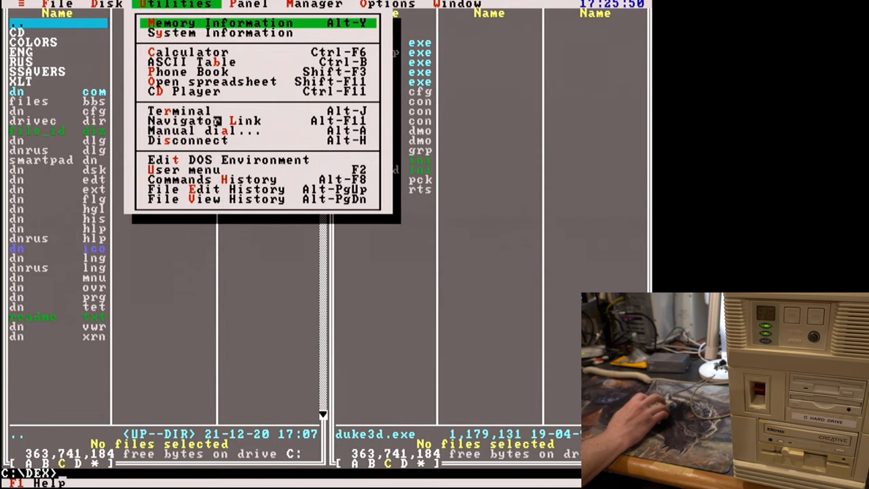
{"action": "mouse_move", "coordinate": [184, 179]}
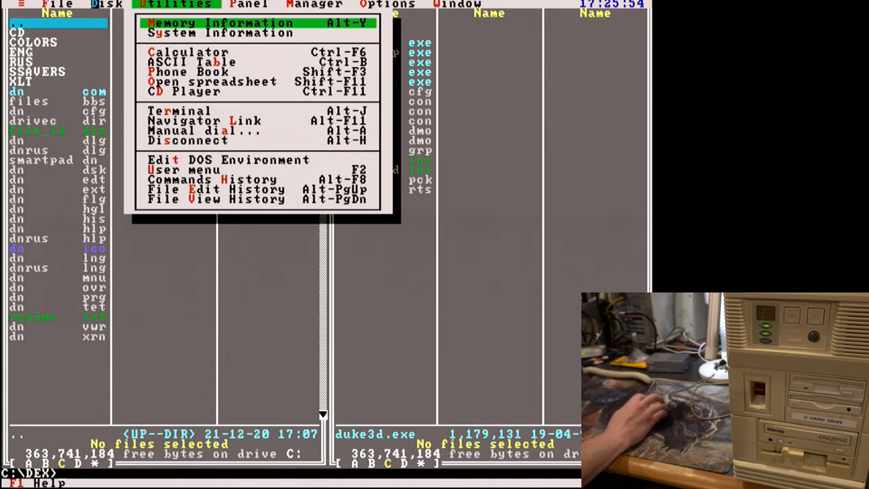
{"action": "left_click", "coordinate": [108, 5]}
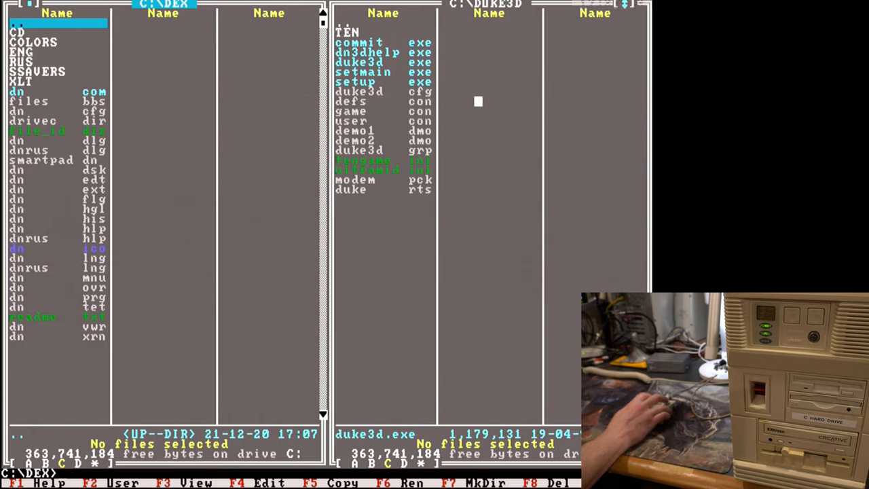
{"action": "left_click", "coordinate": [390, 4]}
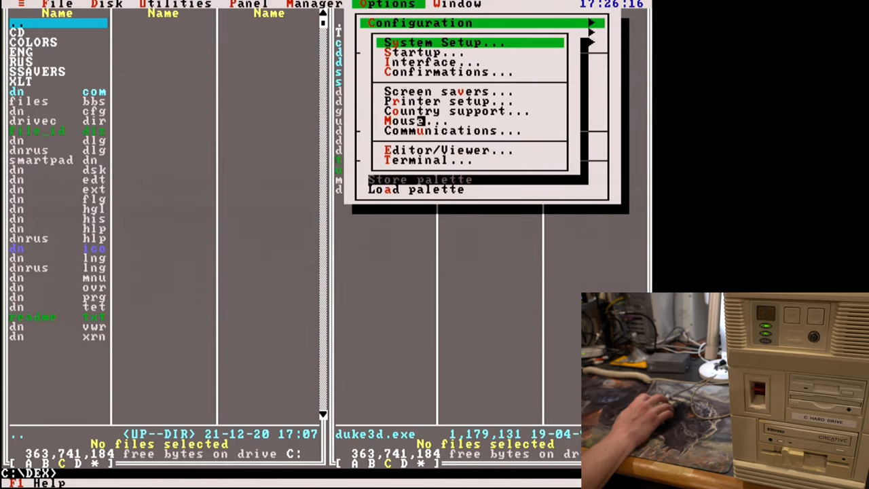
{"action": "left_click", "coordinate": [448, 91]}
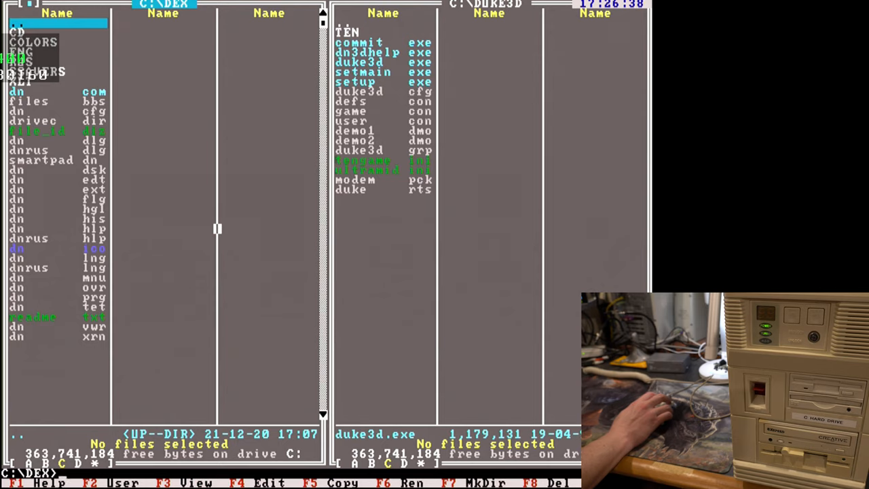
{"action": "mouse_move", "coordinate": [160, 209]}
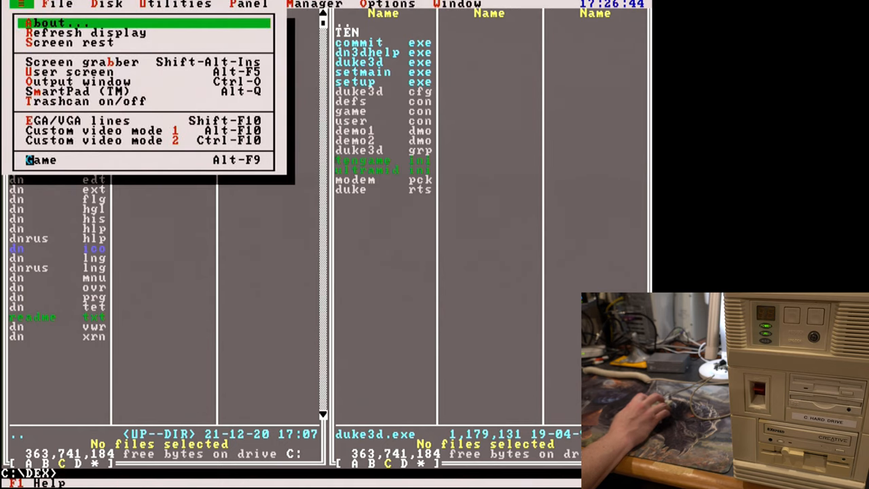
- Try DOS Navigator's falling-blocks game, then quit to the C:\DEX prompt
{"action": "left_click", "coordinate": [42, 159]}
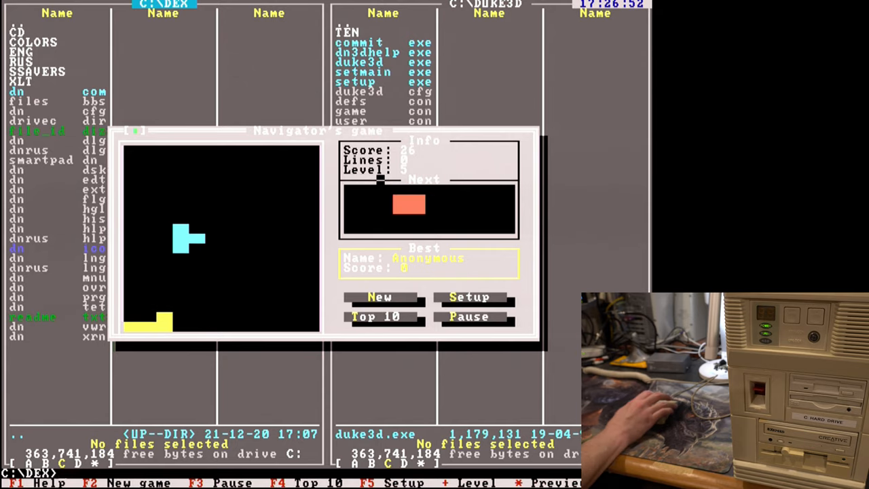
{"action": "left_click", "coordinate": [57, 5]}
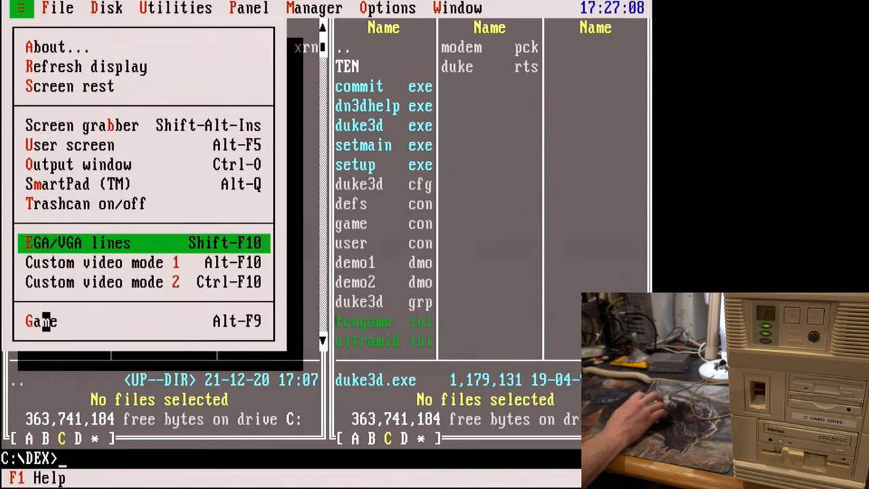
{"action": "left_click", "coordinate": [57, 7]}
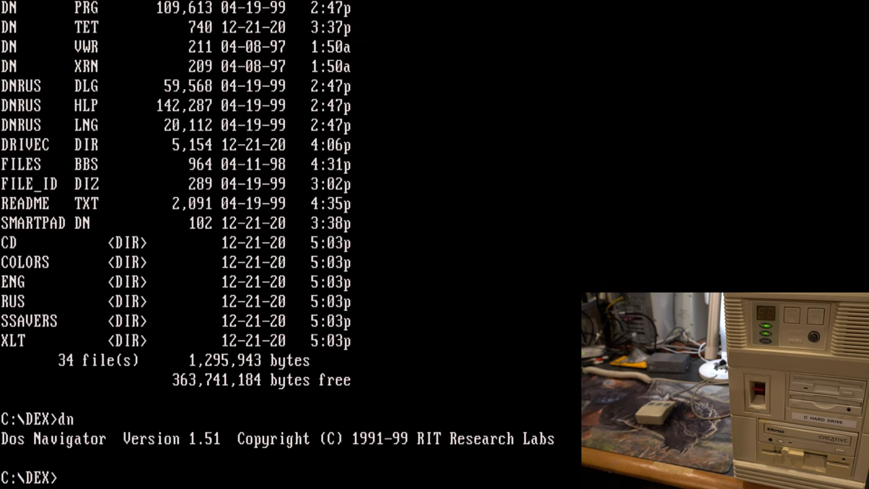
- Move to C:\DUKE3D and run the Duke Nukem 3D setup program
{"action": "type", "text": "cd .."}
{"action": "type", "text": "cd duke3d"}
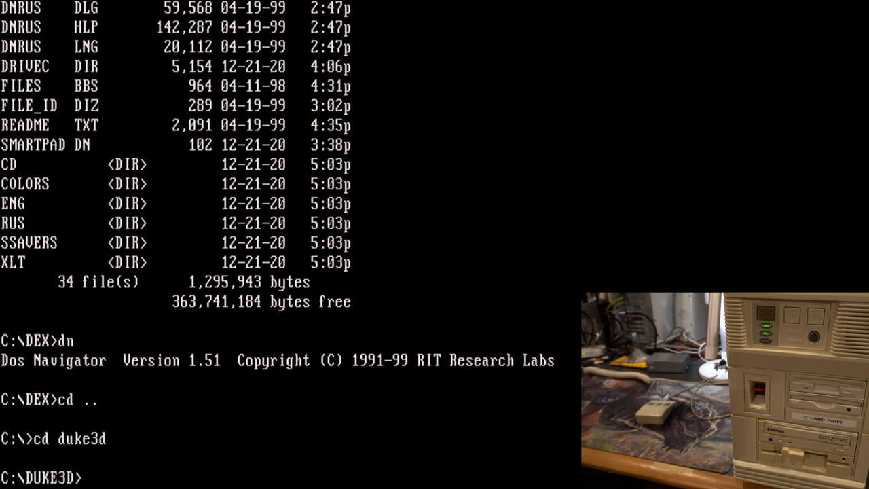
{"action": "type", "text": "sety"}
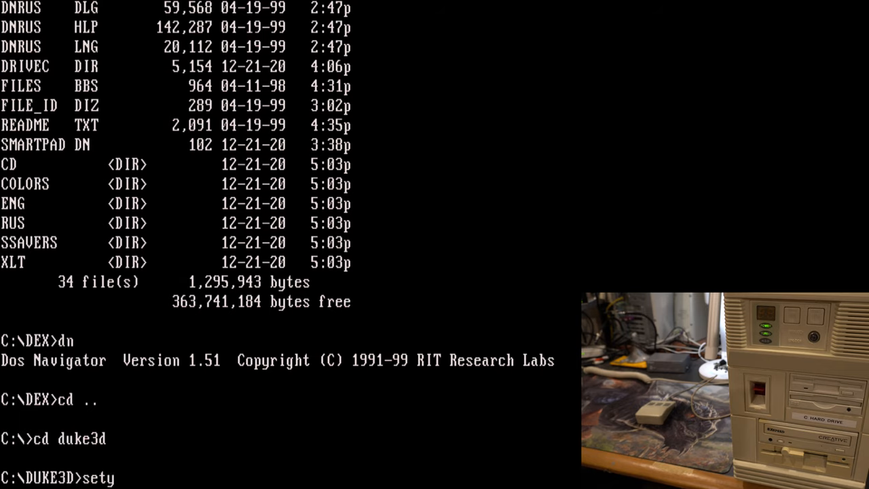
{"action": "type", "text": "up"}
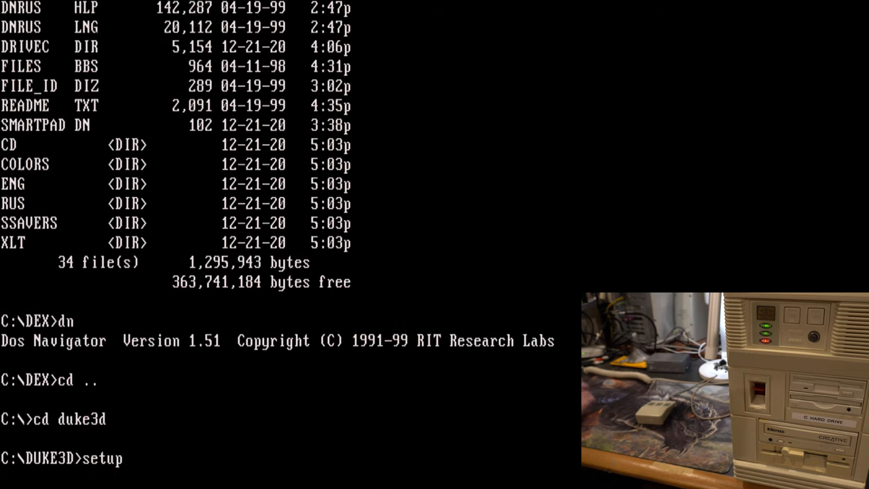
{"action": "key", "text": "Return"}
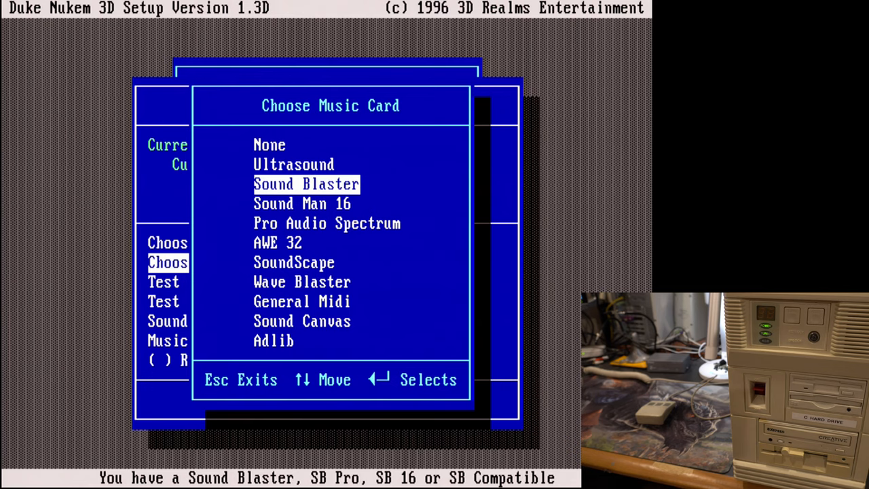
- Browse Wave Blaster and General Midi, keep Sound Blaster, and test the sound FX card
{"action": "key", "text": "down"}
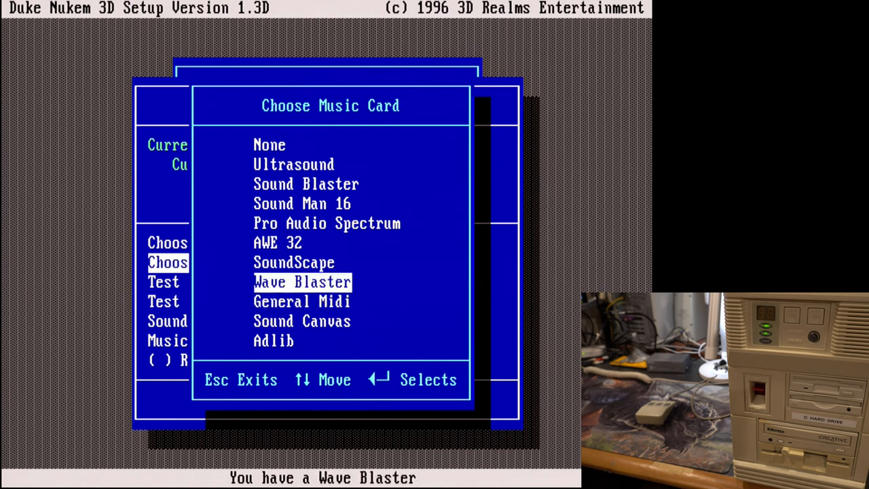
{"action": "key", "text": "Down"}
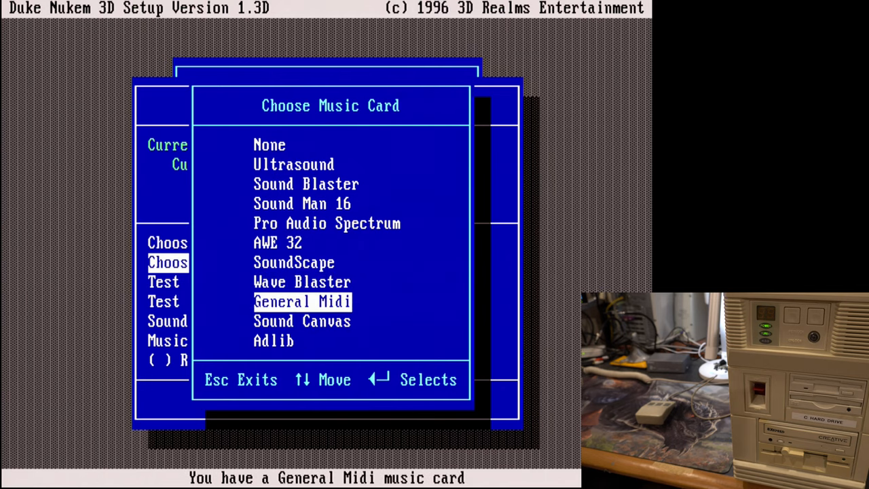
{"action": "key", "text": "up"}
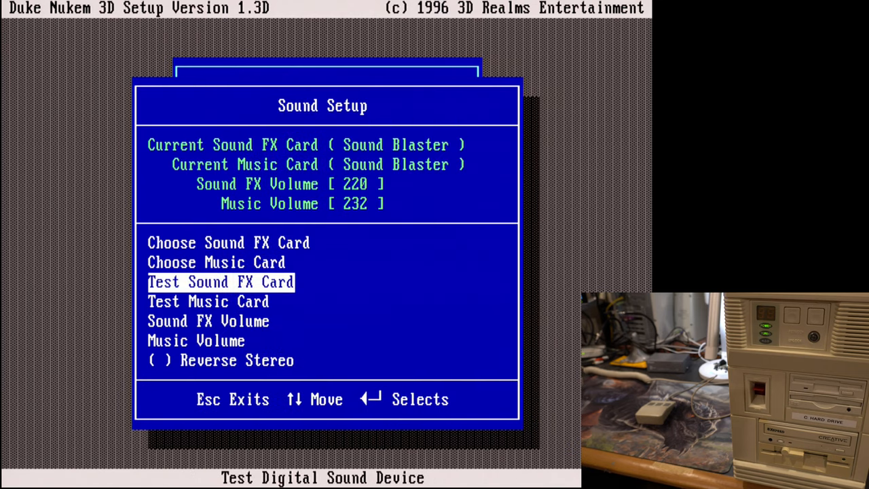
{"action": "key", "text": "Return"}
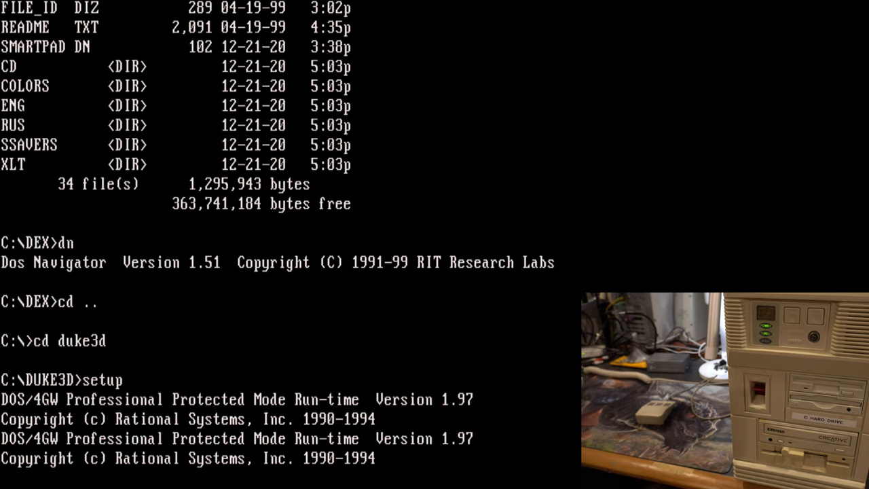
- Start Duke Nukem 3D play in a level with 100 health and 48 ammo
{"action": "key", "text": "Return"}
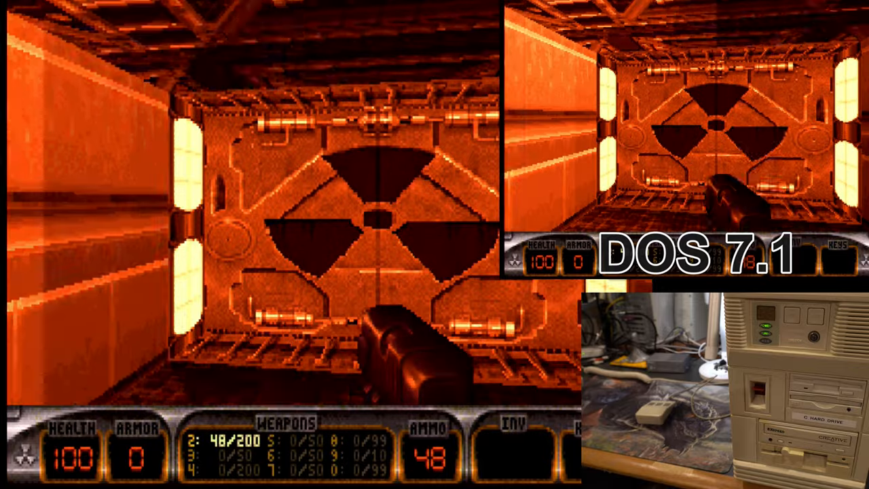
- Play through the level, switching weapons and collecting armor, reaching 88 health and 100 armor
{"action": "key", "text": "w"}
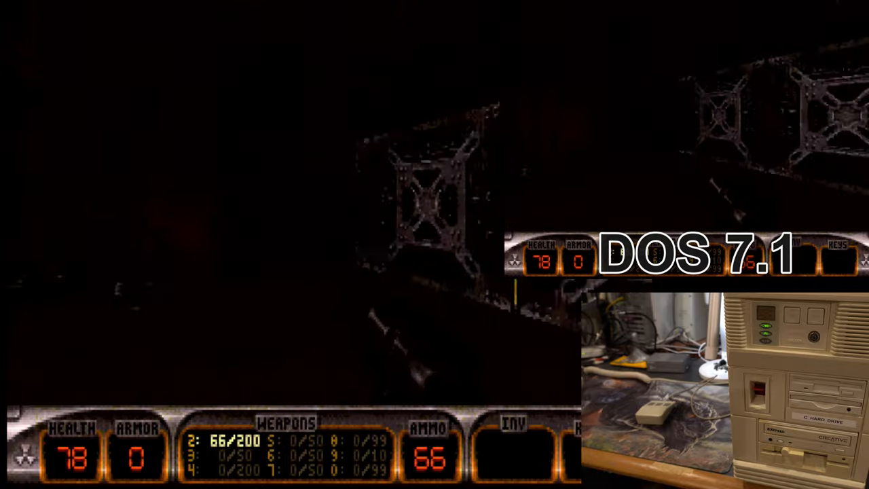
{"action": "key", "text": "3"}
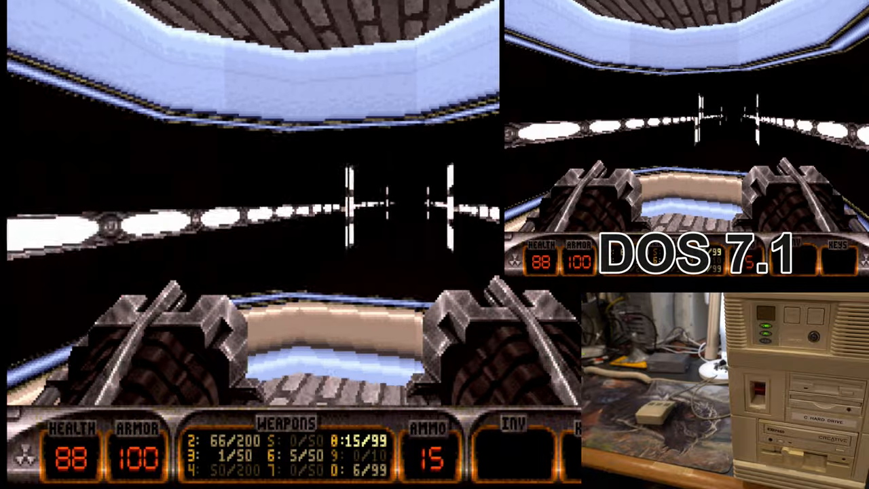
{"action": "key", "text": "Escape"}
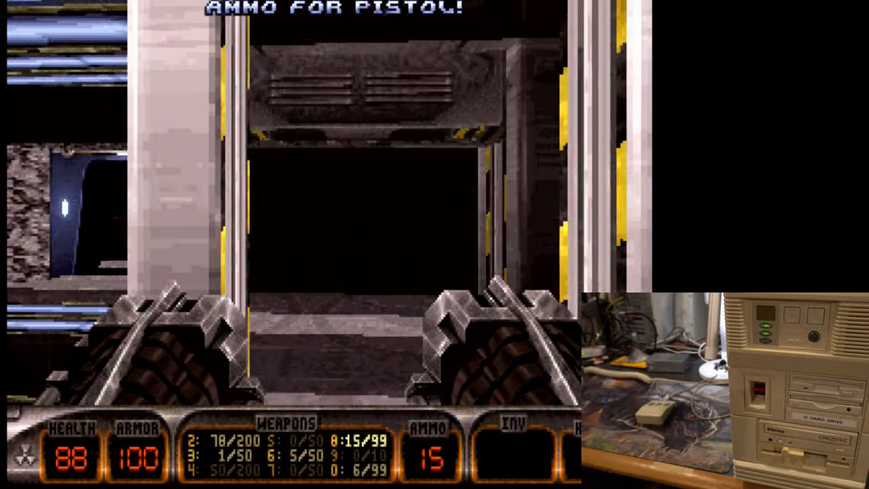
- Finish playing at 84 health, quit Duke Nukem 3D, and return up to C:\GAMES with 'cd ..'
{"action": "key", "text": "W"}
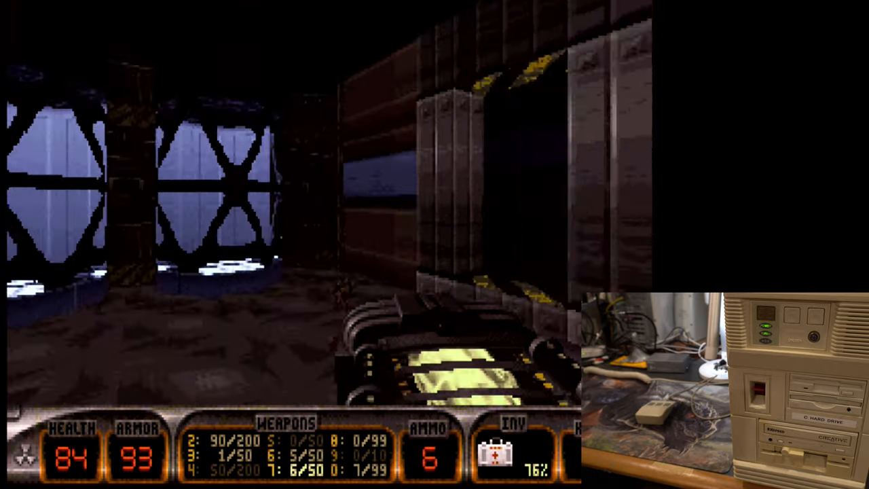
{"action": "key", "text": "Escape"}
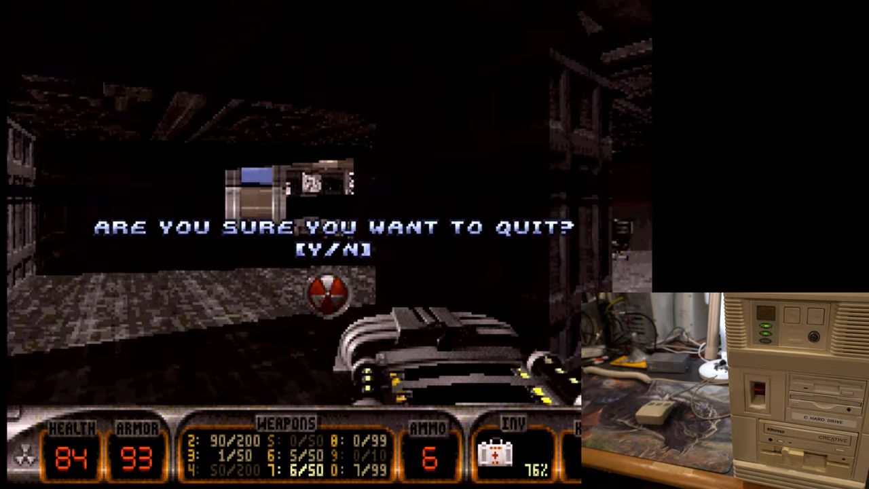
{"action": "key", "text": "y"}
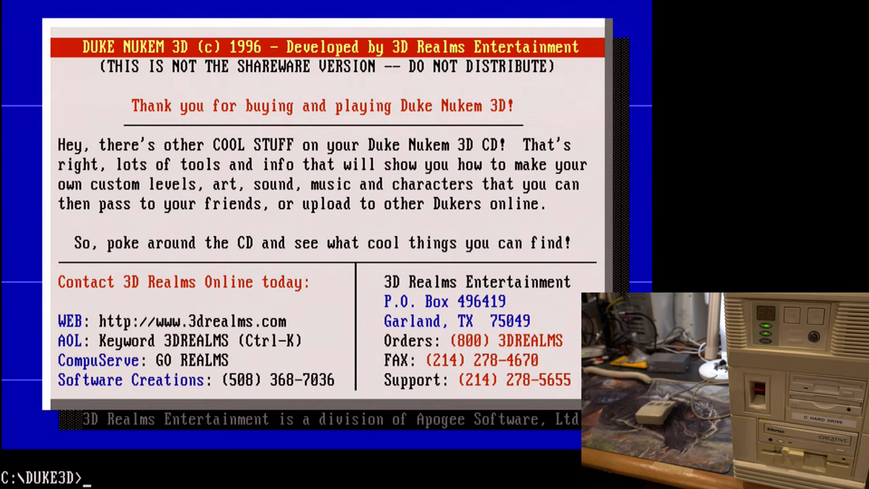
{"action": "type", "text": "cd ,,"}
{"action": "type", "text": "cd games"}
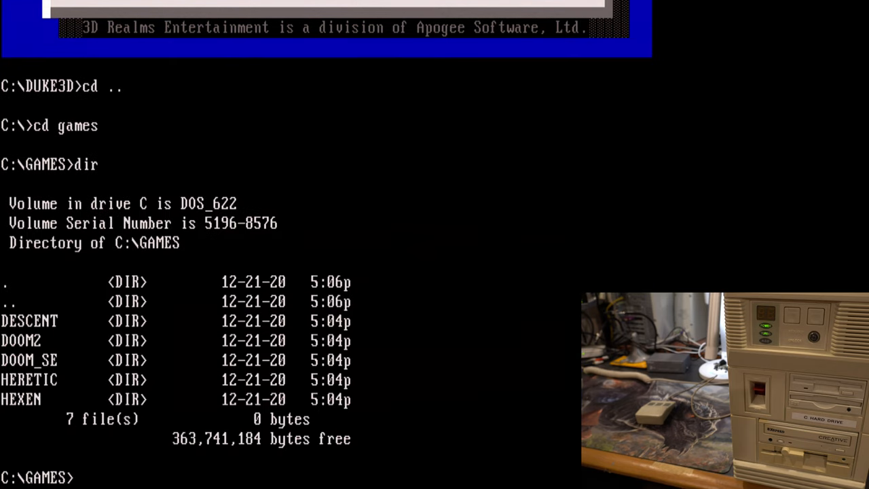
- Change into the DESCENT directory to run the Descent setup
{"action": "type", "text": "cd des"}
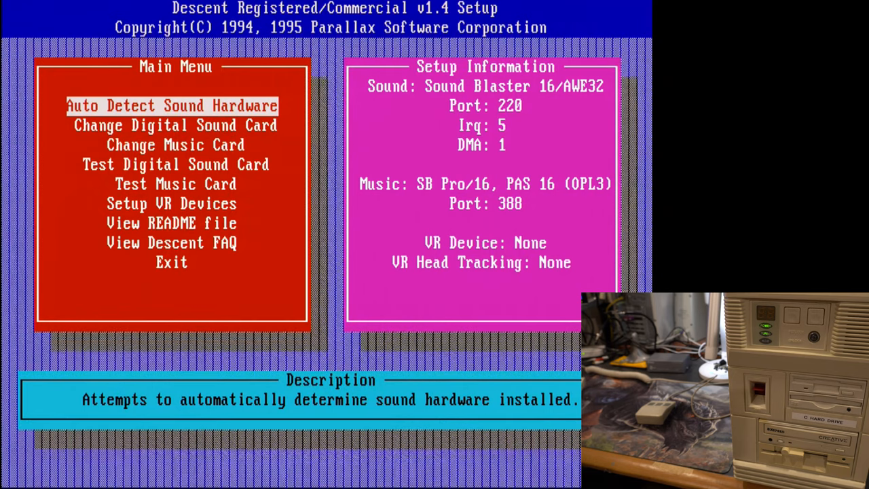
- Review the Sound Blaster 16 and OPL3 settings, then exit setup to launch Descent
{"action": "key", "text": "Down"}
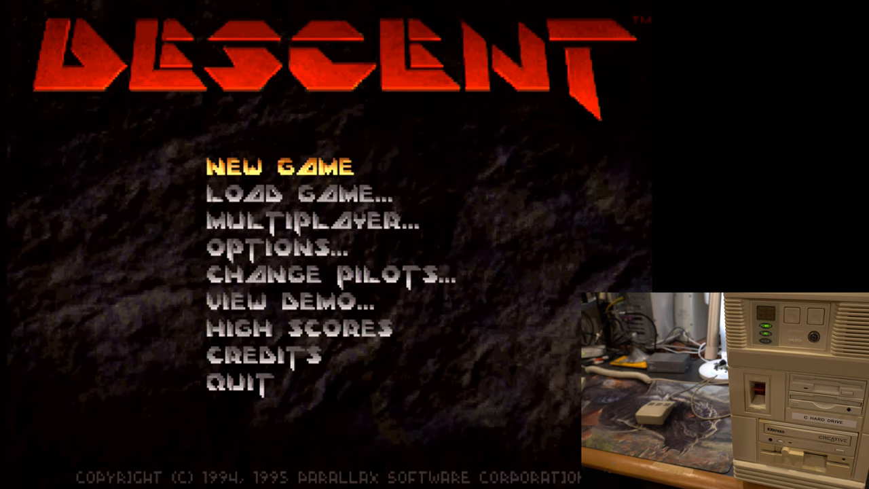
- Choose VIEW DEMO... to list DESCENT.DEM and MINIBOSS.DEM
{"action": "left_click", "coordinate": [287, 302]}
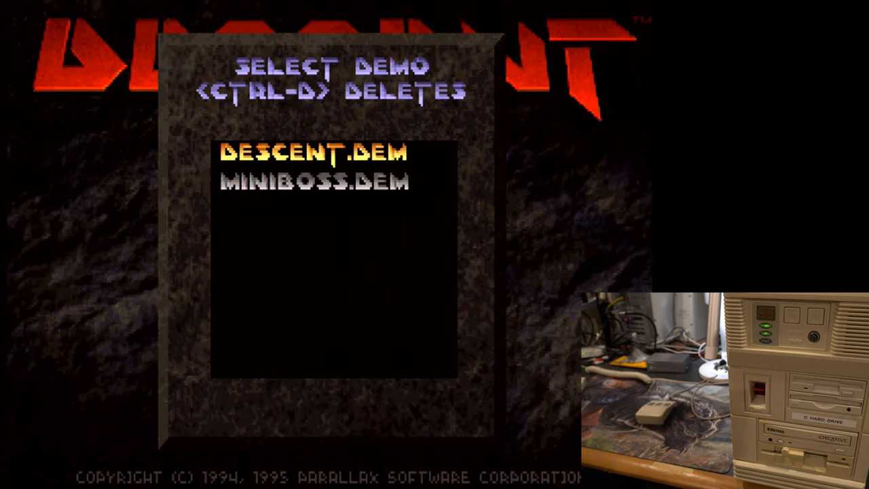